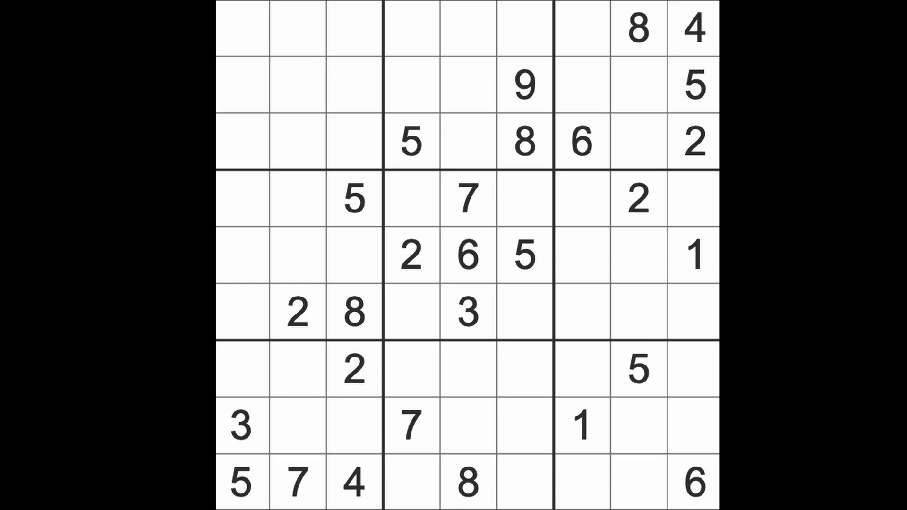
Step: Enter 5 at row 6 column 7 and at row 1 column 2
click(636, 312)
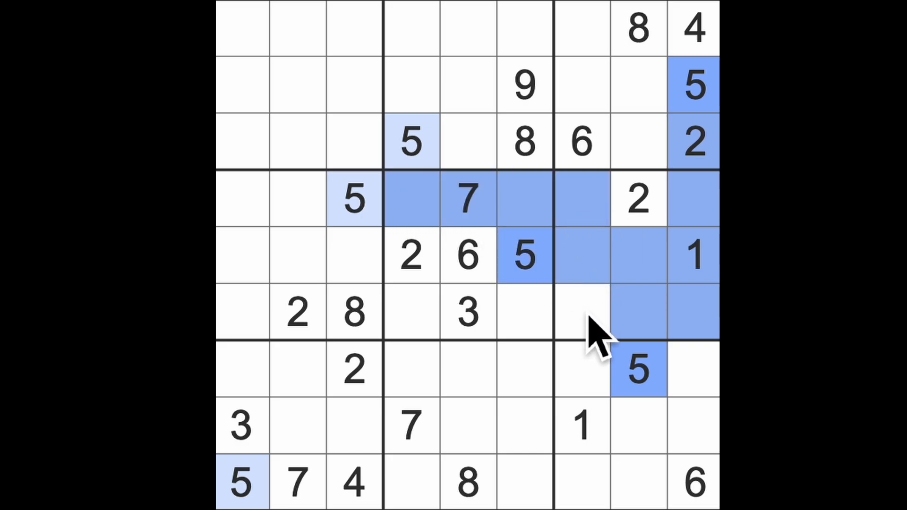
click(578, 313)
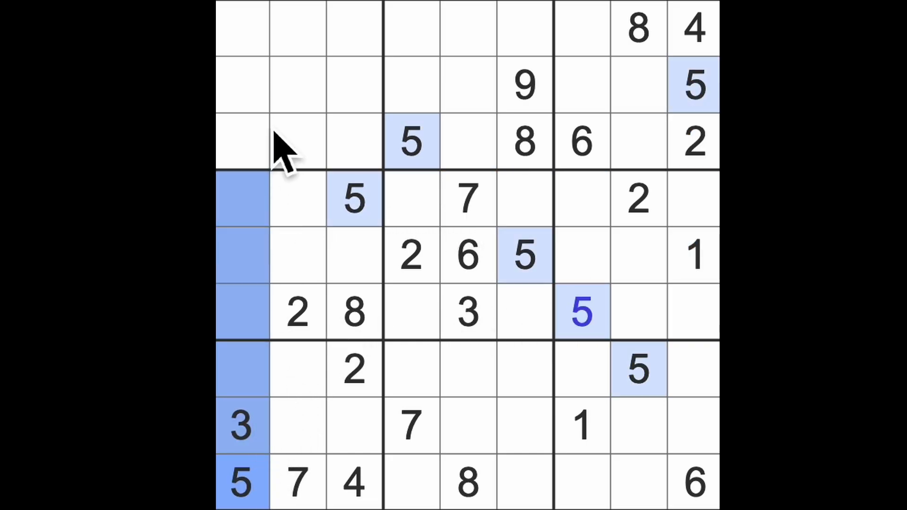
click(354, 200)
text(5)
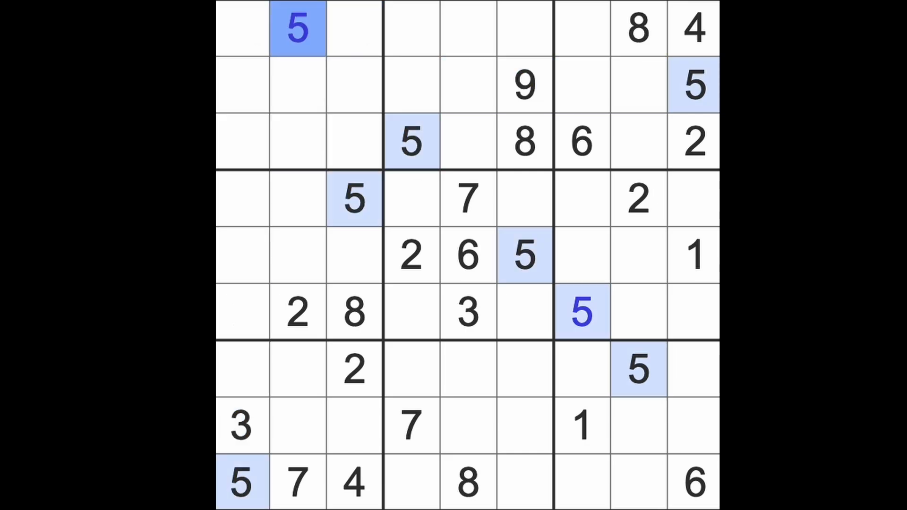
mouse_move(491, 208)
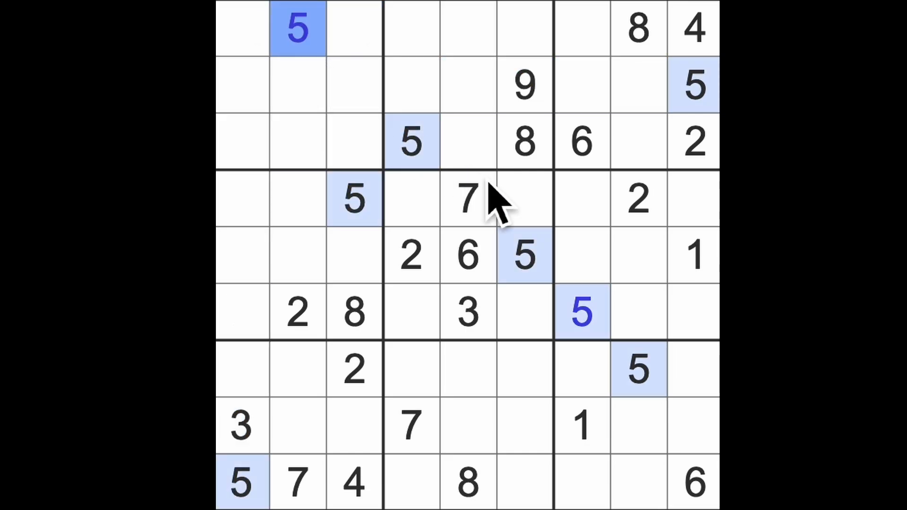
mouse_move(526, 480)
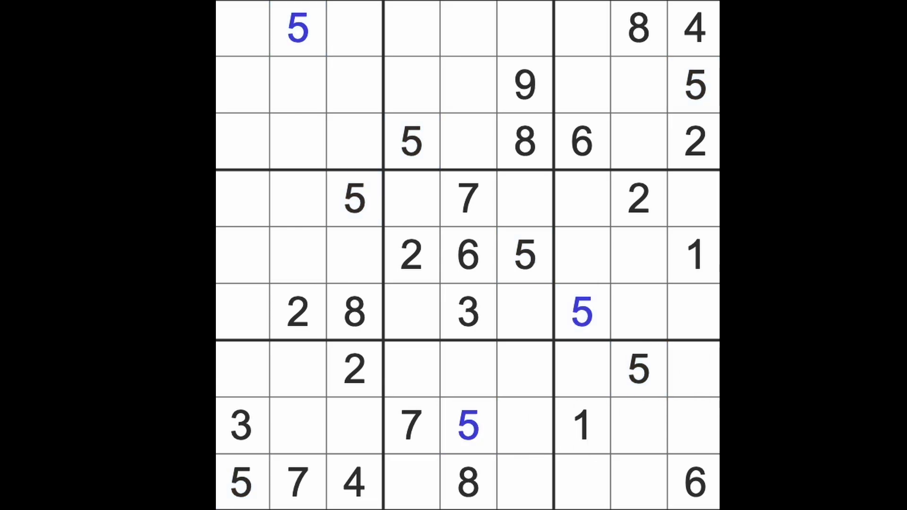
mouse_move(665, 243)
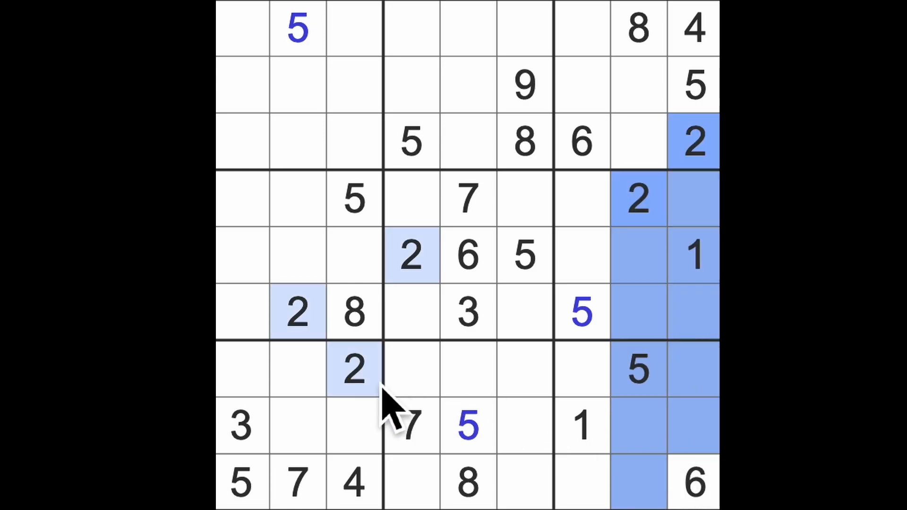
Step: Enter 2 at row 8 column 6 and in the bottom row
click(581, 483)
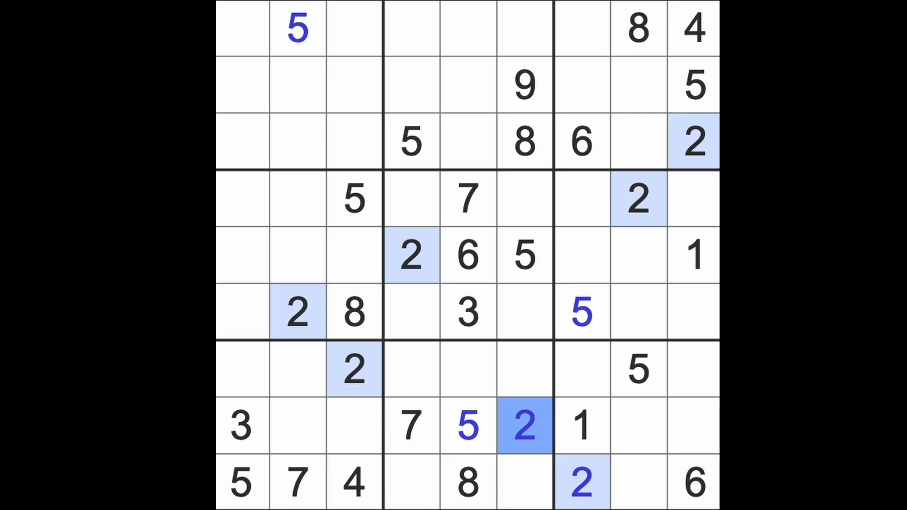
mouse_move(692, 431)
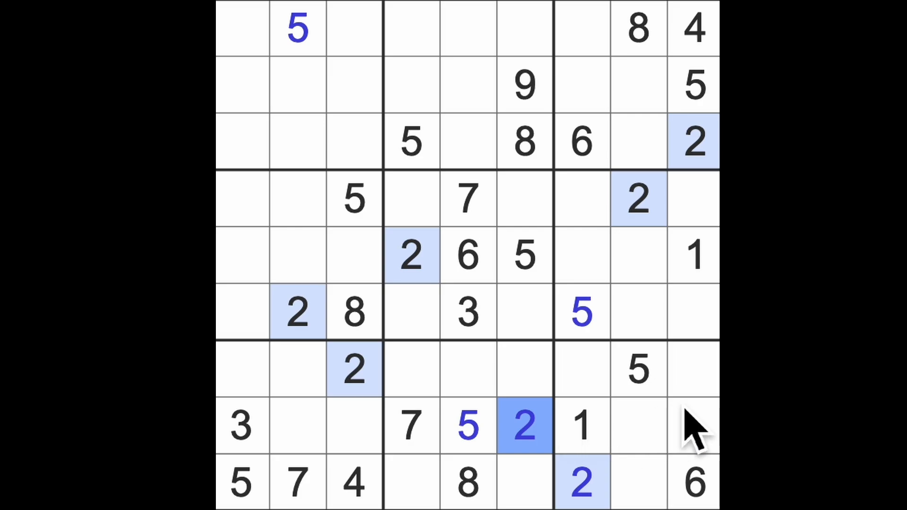
mouse_move(689, 428)
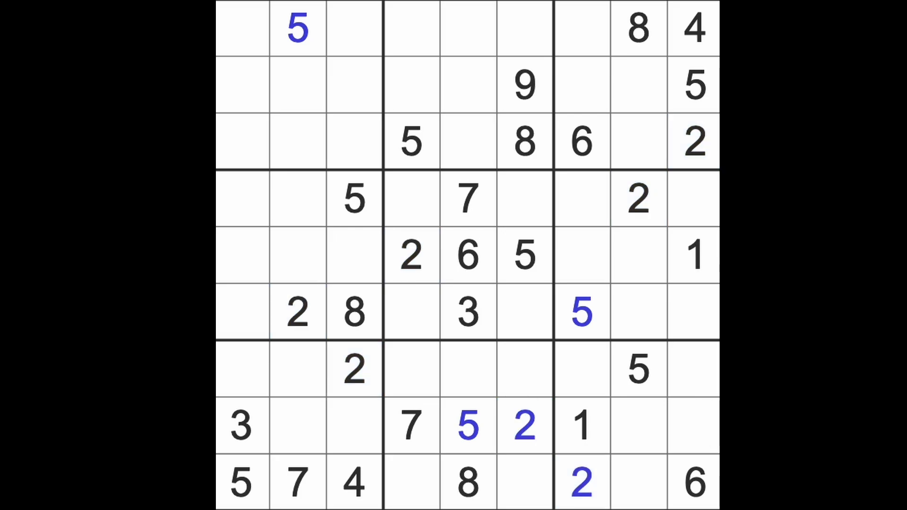
click(354, 481)
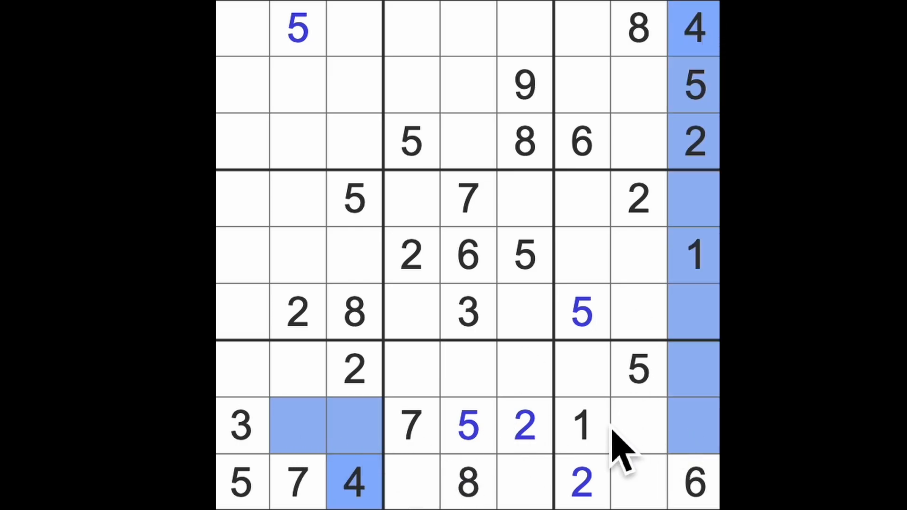
Step: Enter 4 at row 8 column 8 in the bottom-right box
click(636, 426)
text(4)
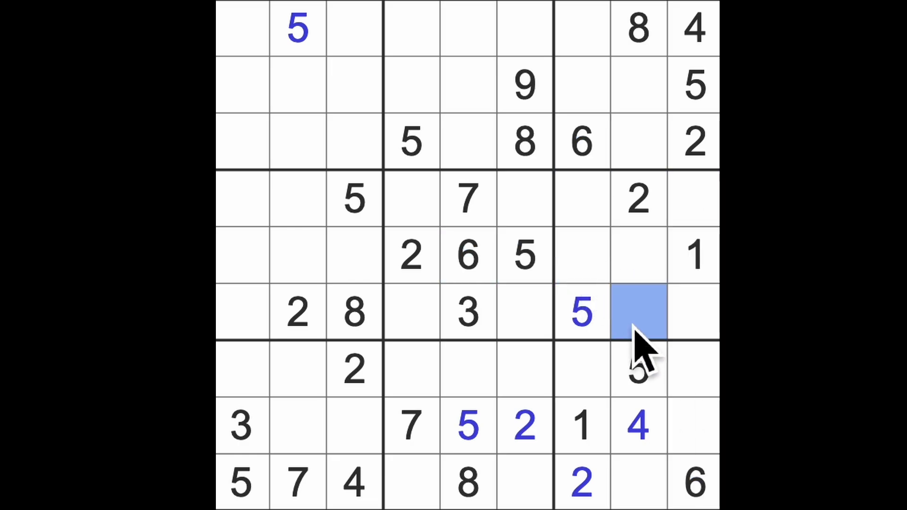
Step: Enter 6 at row 6 column 8 in the centre-right box
text(6)
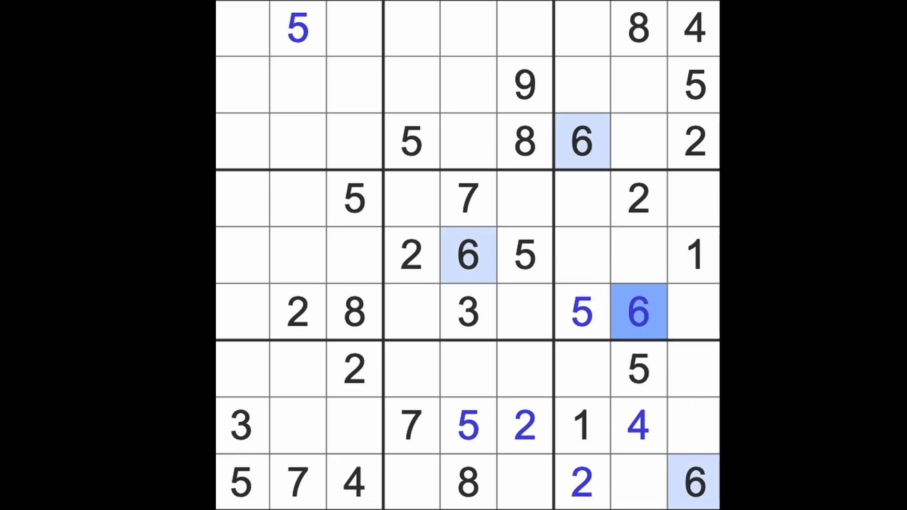
click(580, 425)
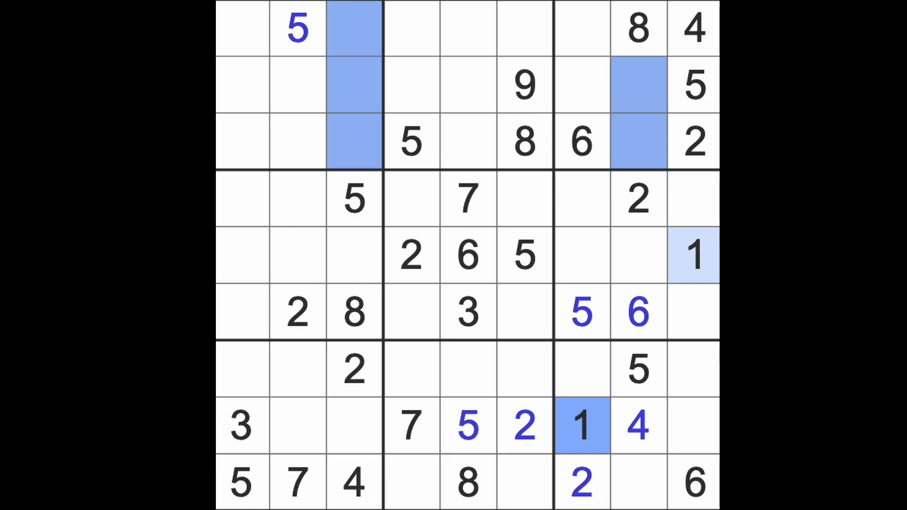
click(469, 142)
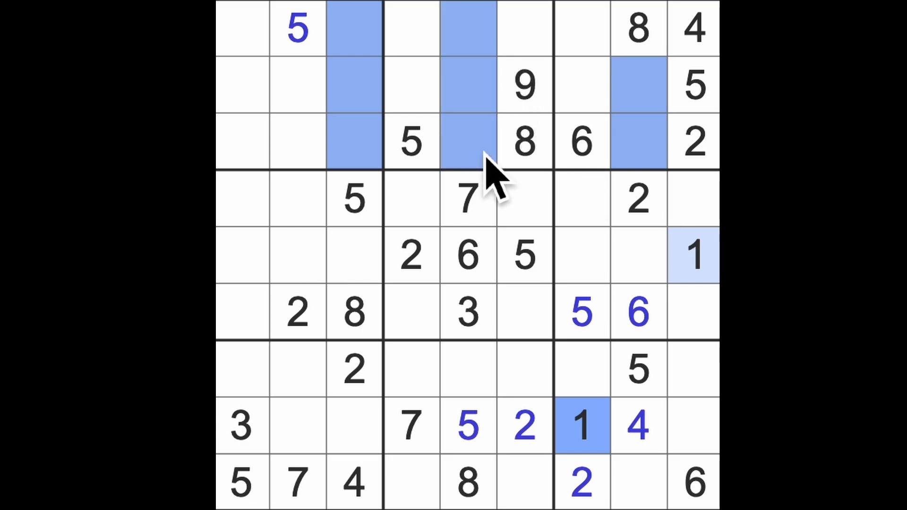
mouse_move(494, 186)
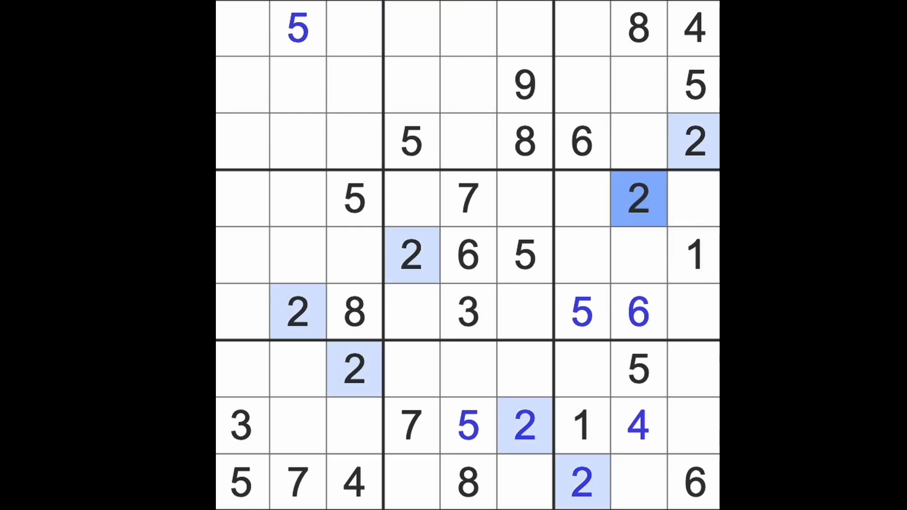
mouse_move(504, 341)
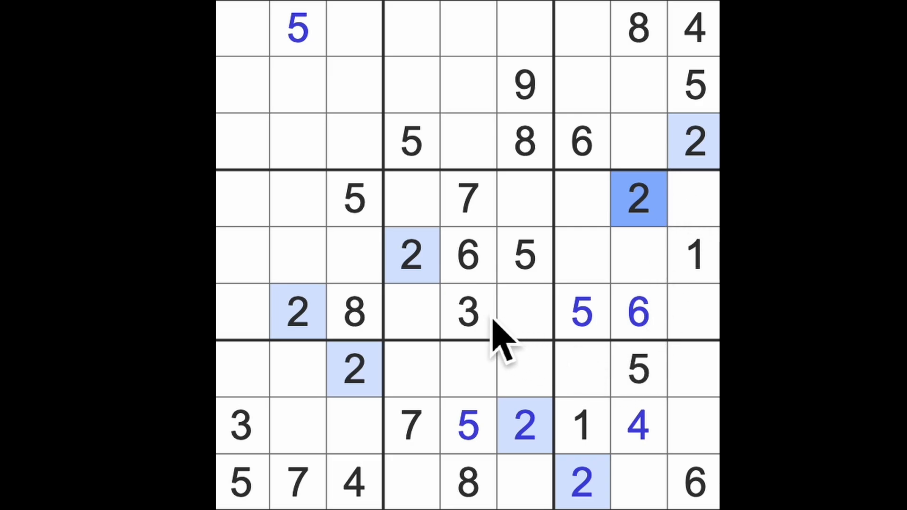
click(467, 312)
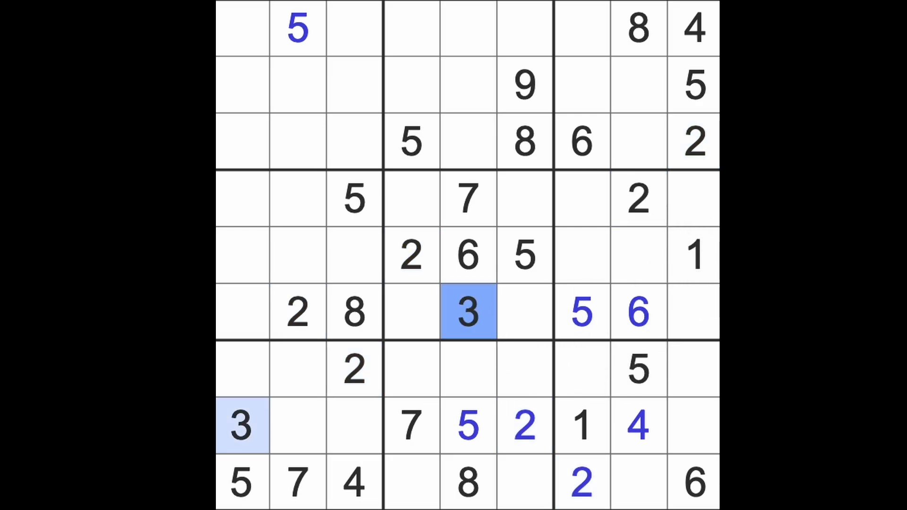
mouse_move(709, 185)
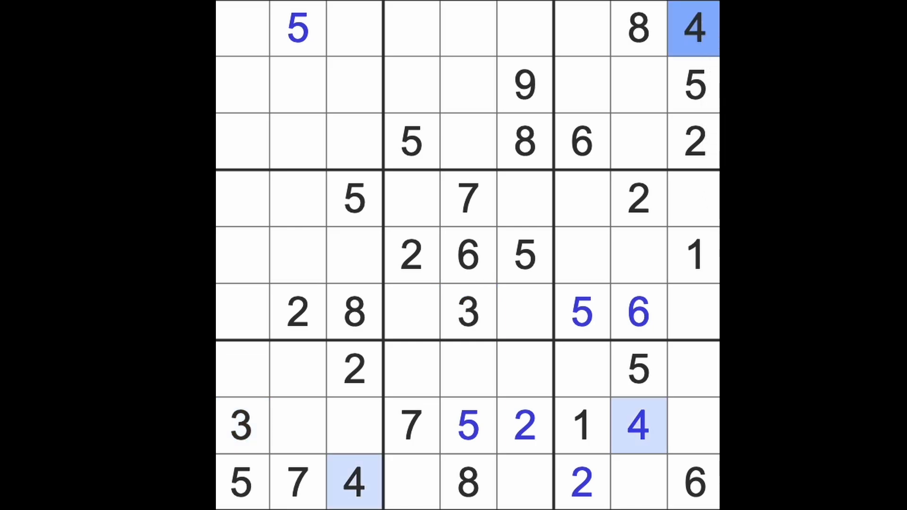
click(636, 370)
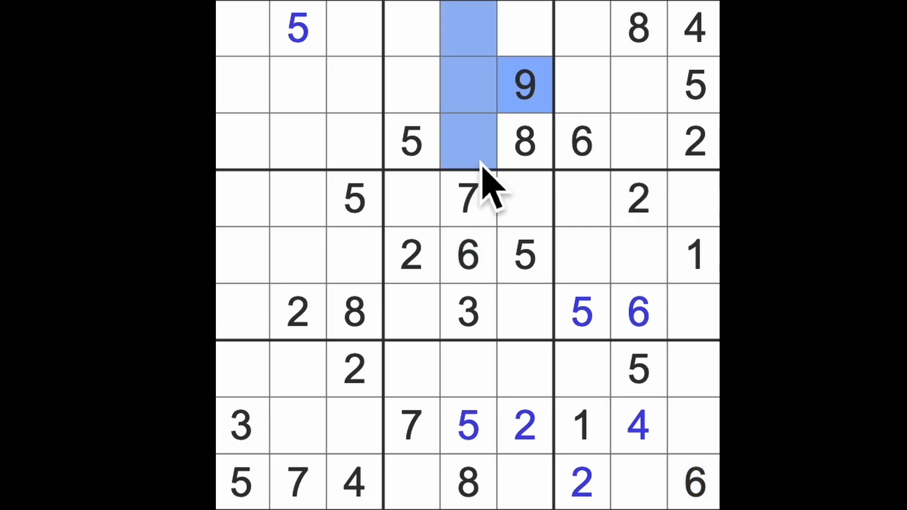
Step: Enter 9 at row 7 column 5 in the bottom-middle box
click(468, 369)
text(9)
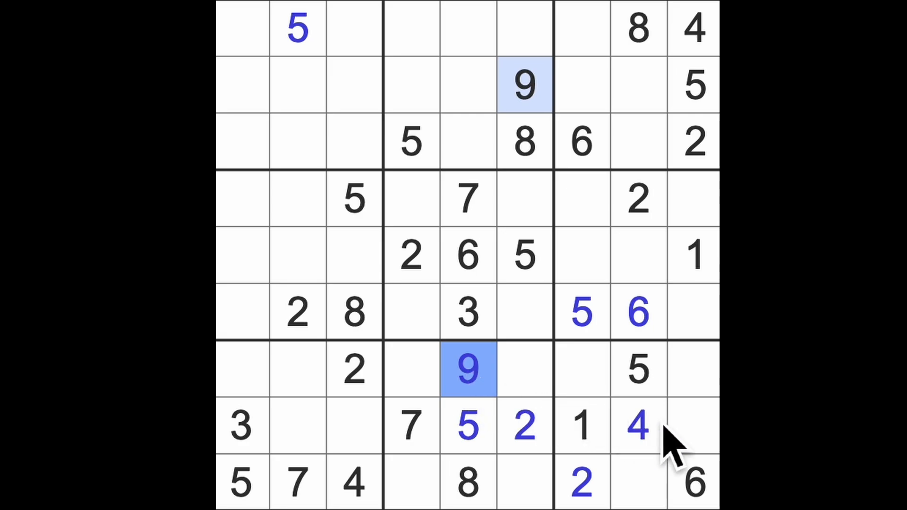
mouse_move(668, 452)
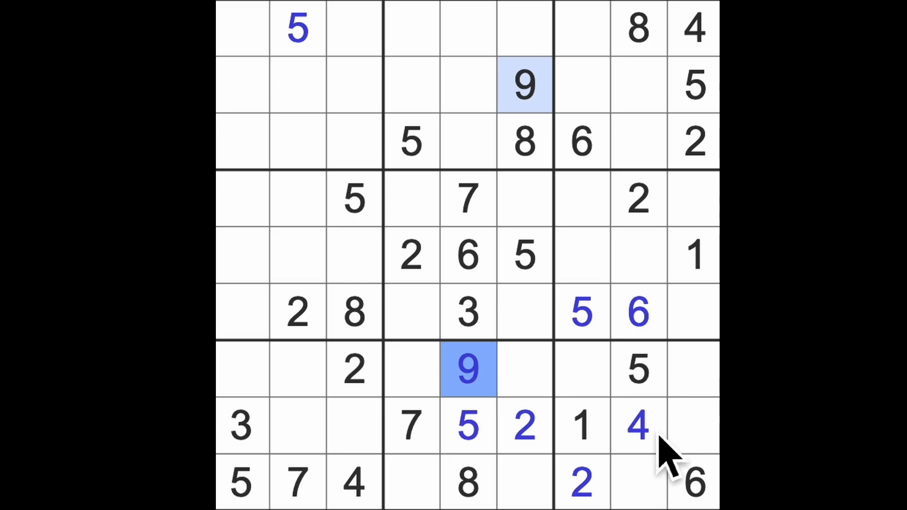
mouse_move(666, 457)
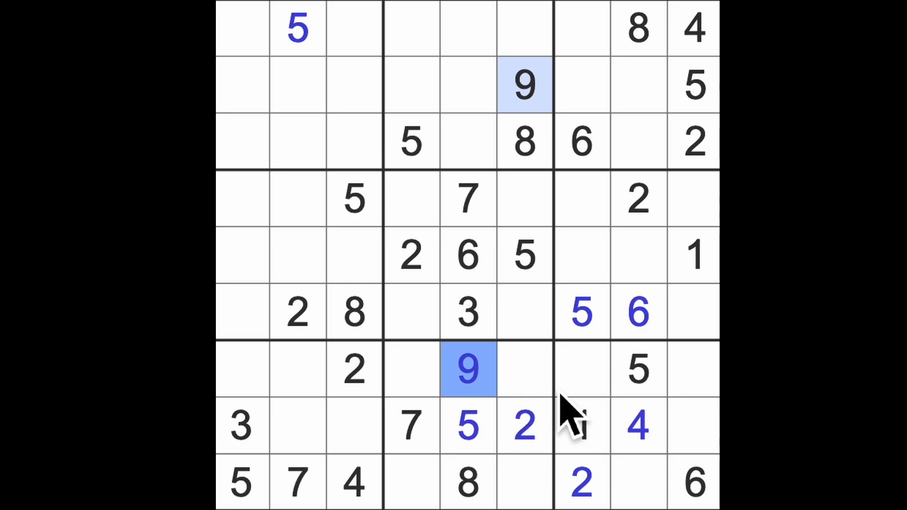
click(581, 425)
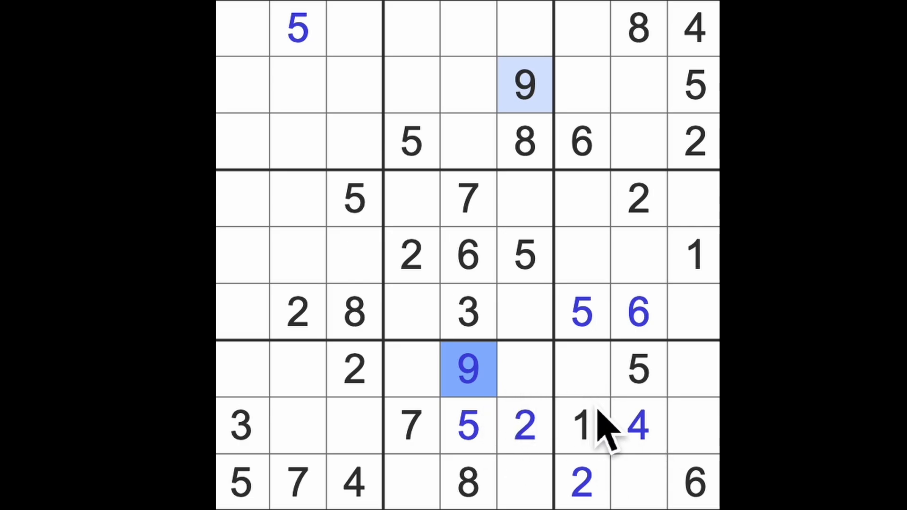
click(352, 370)
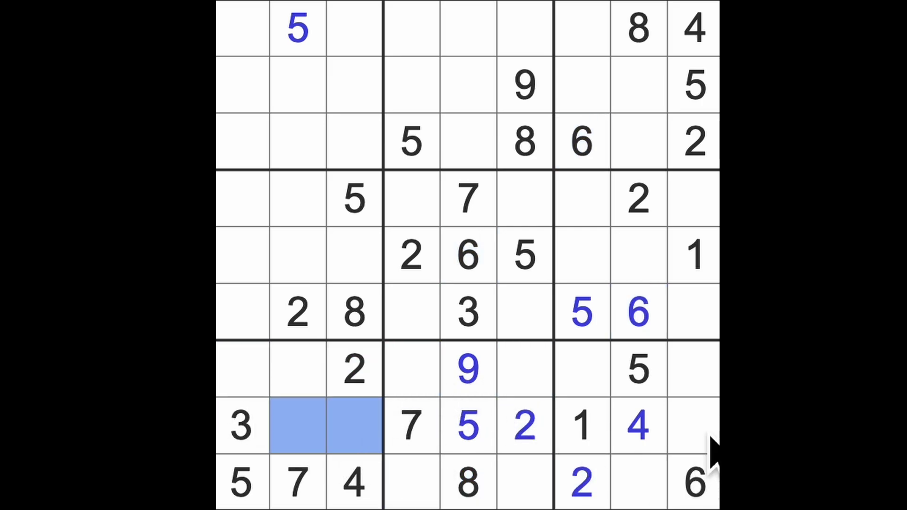
click(692, 425)
text(8)
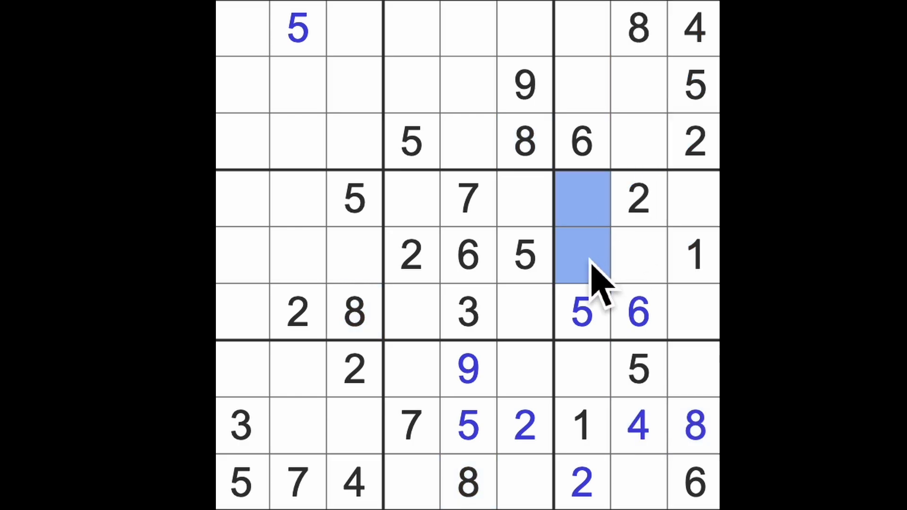
mouse_move(583, 254)
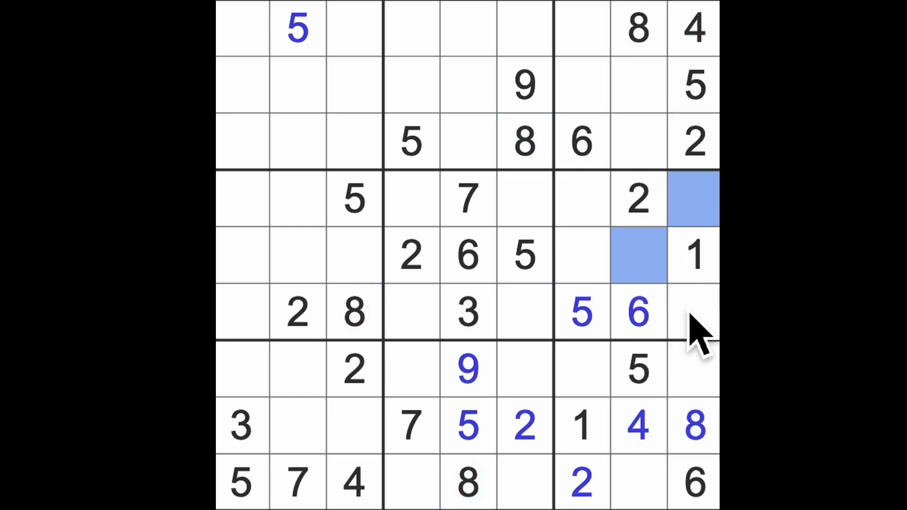
click(693, 313)
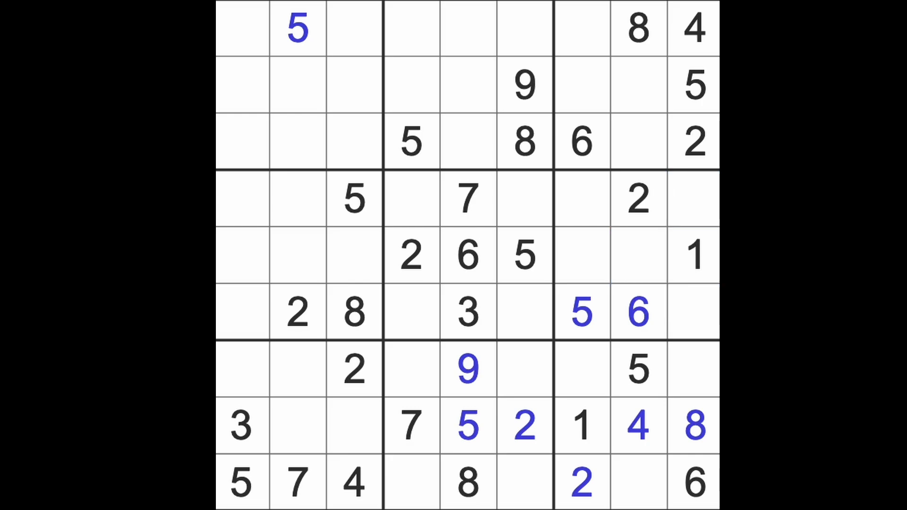
click(694, 254)
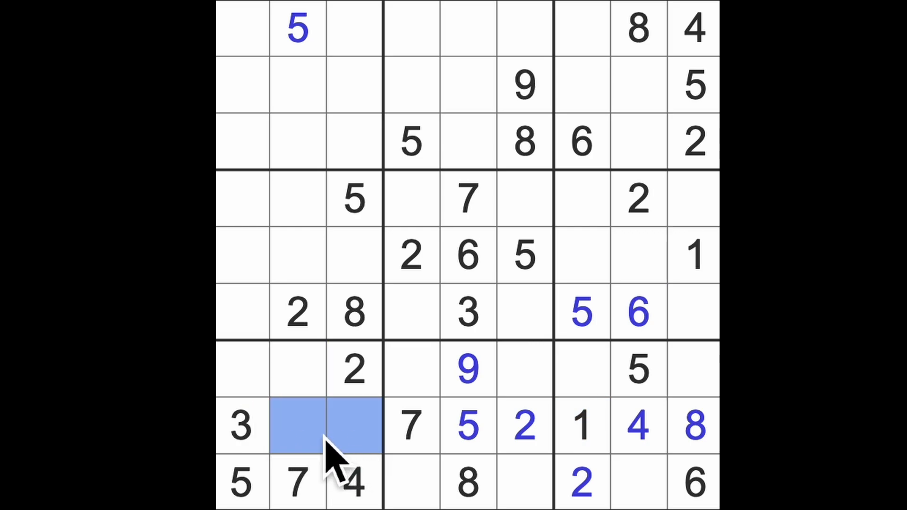
click(270, 370)
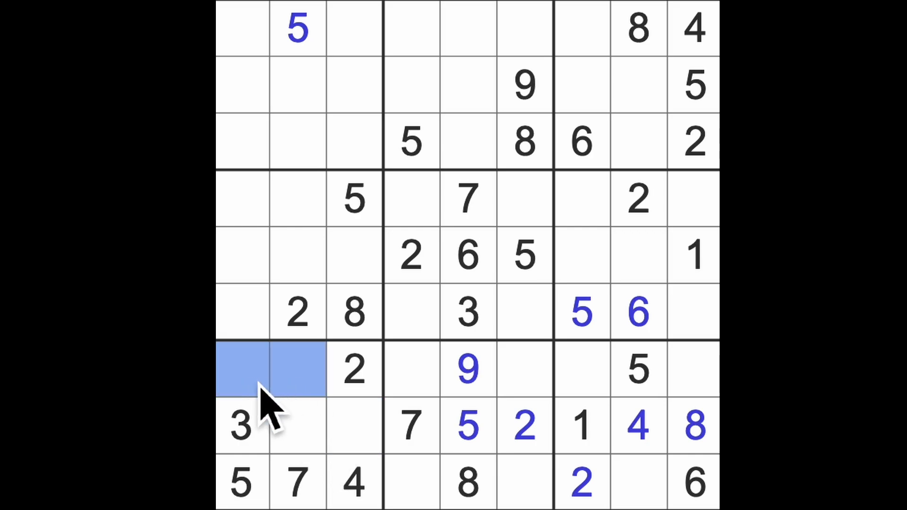
mouse_move(272, 406)
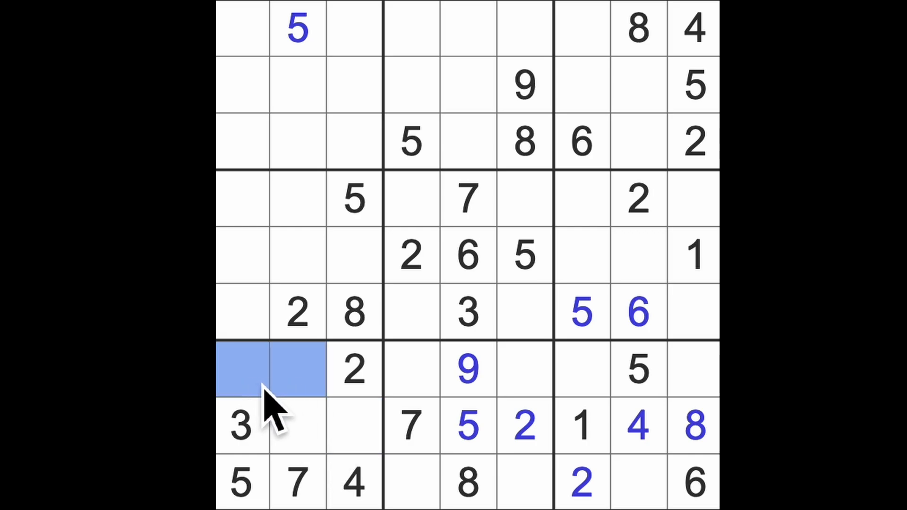
mouse_move(275, 399)
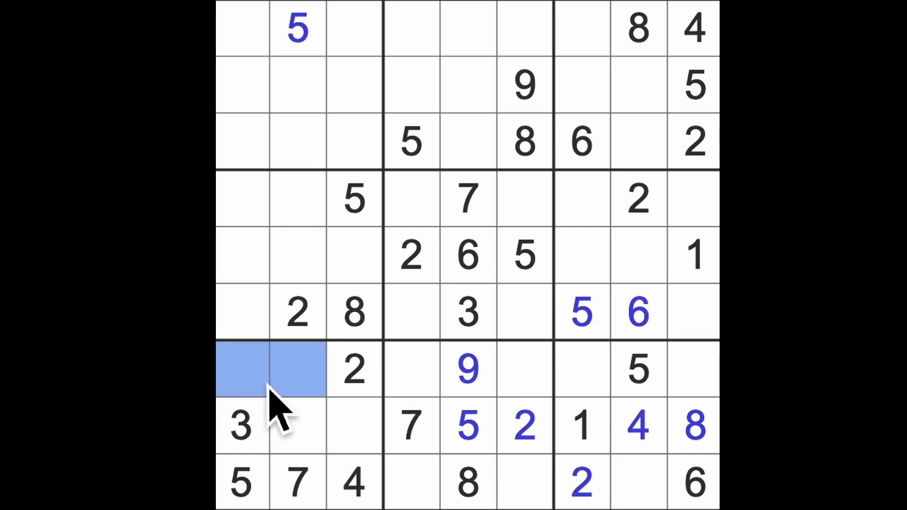
mouse_move(382, 417)
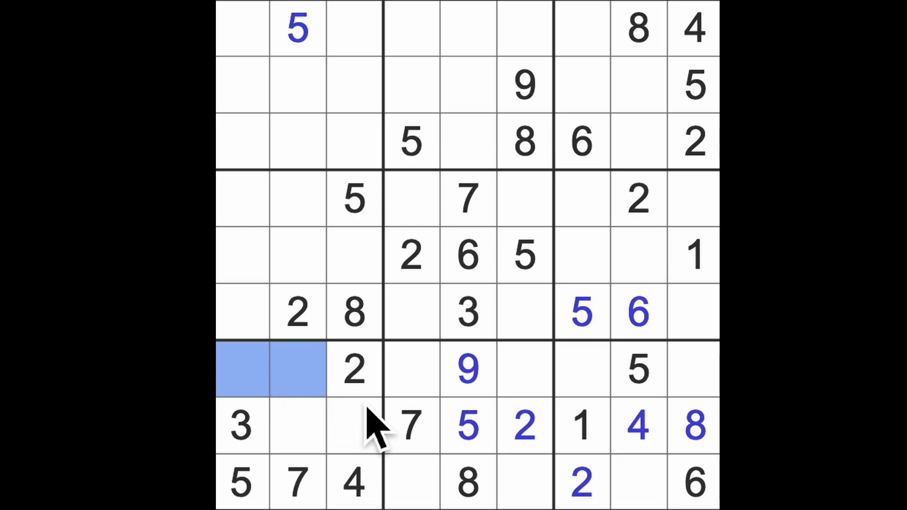
mouse_move(659, 452)
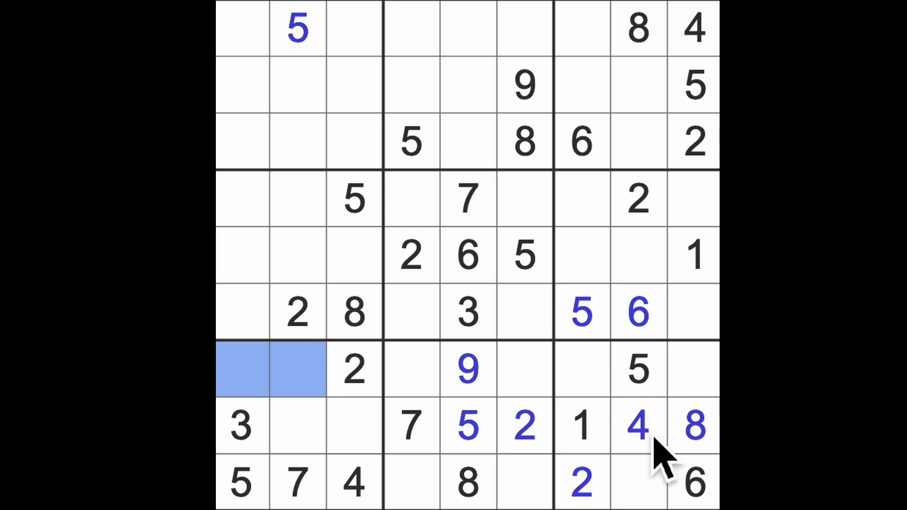
click(581, 482)
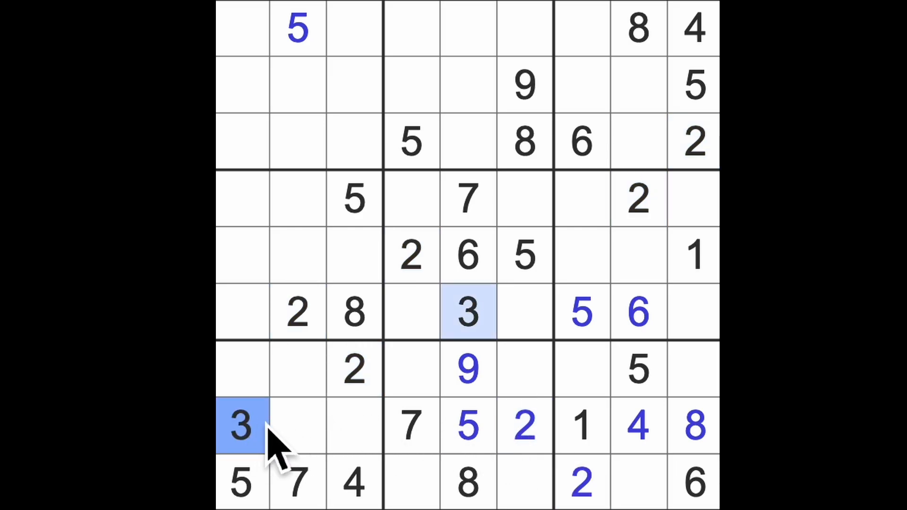
mouse_move(307, 428)
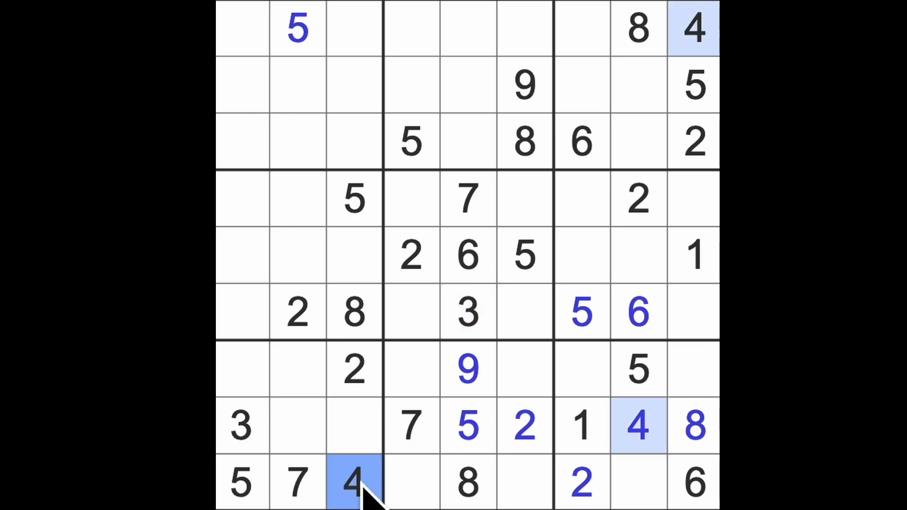
mouse_move(700, 491)
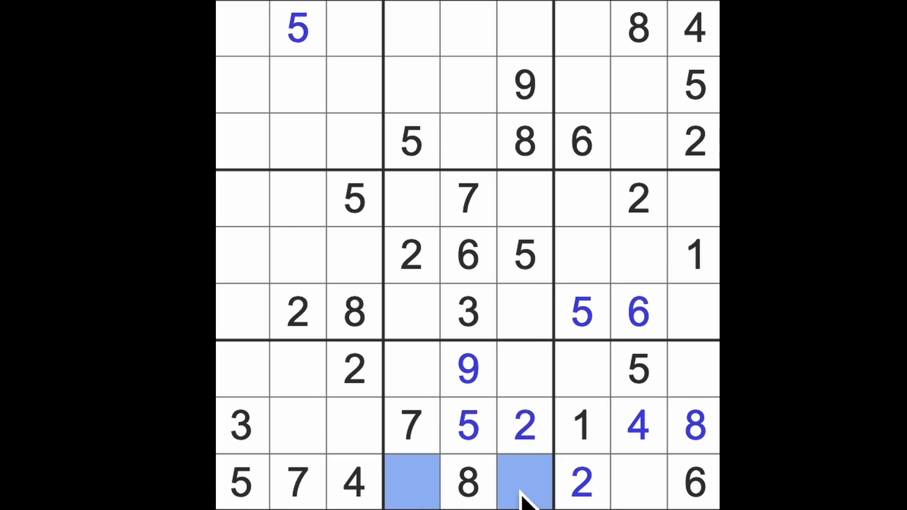
Step: Enter 9 at row 9 column 8 and at row 1 column 7
click(636, 482)
text(9)
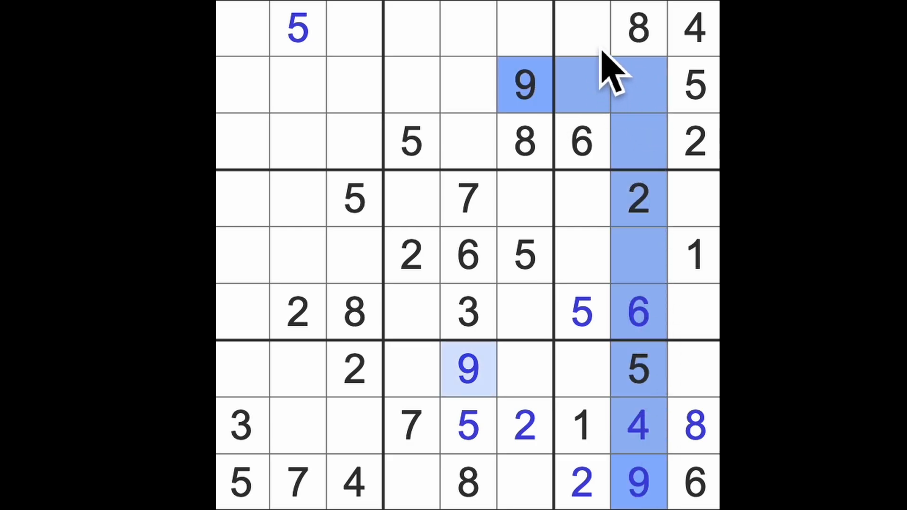
click(581, 27)
text(9)
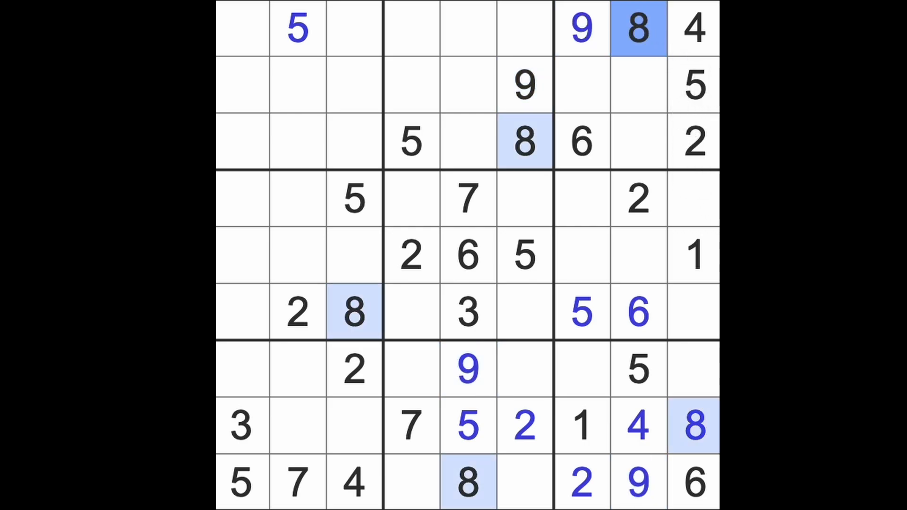
mouse_move(526, 197)
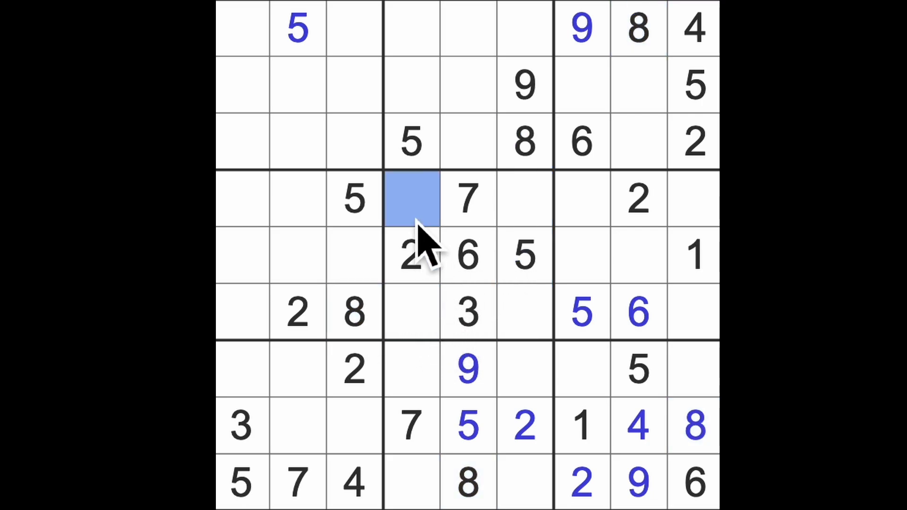
Step: Enter 8 at r4c4 and r5c7, then 9 at row 6 column 4
text(8)
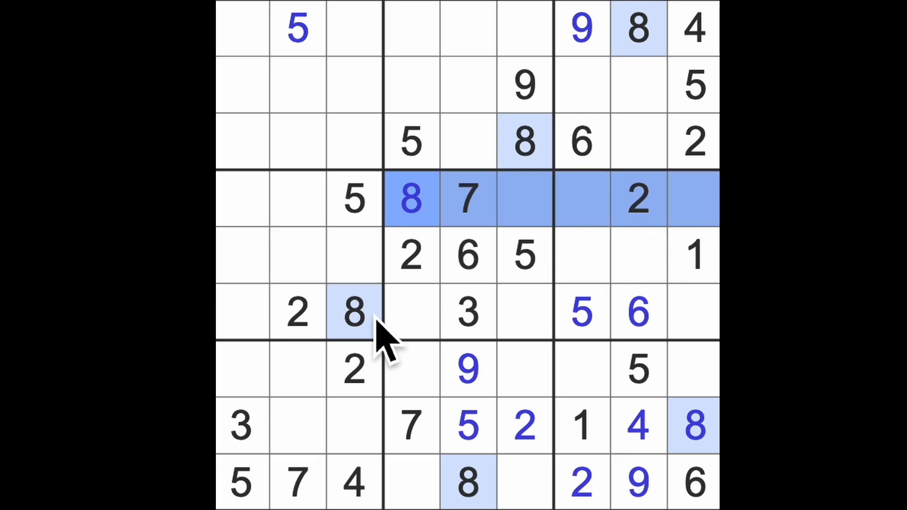
click(636, 313)
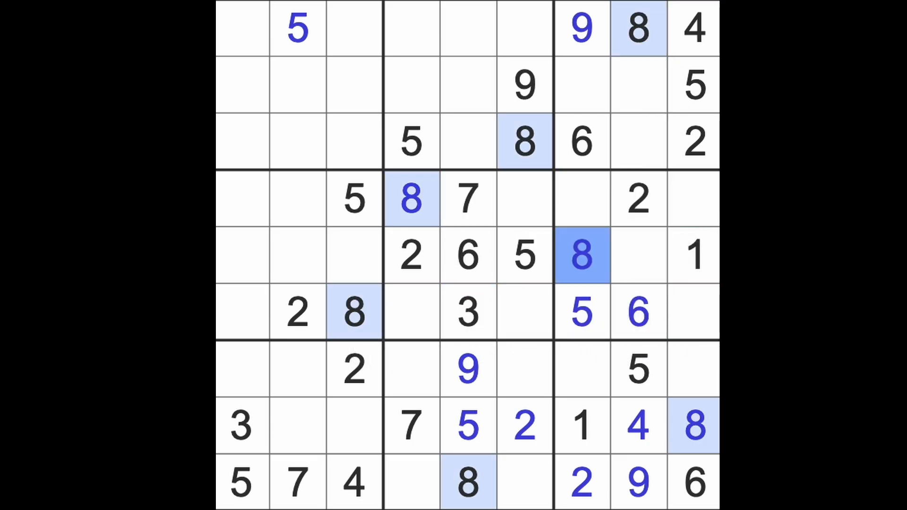
mouse_move(524, 295)
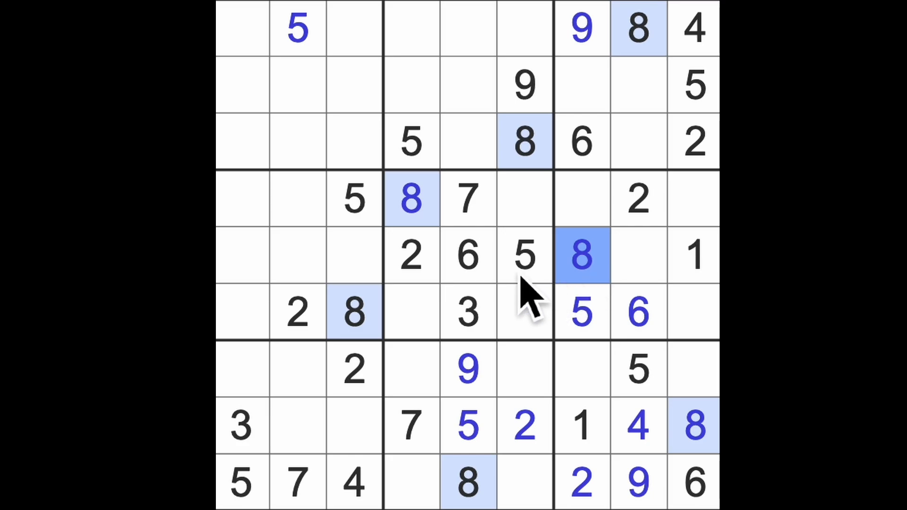
click(411, 312)
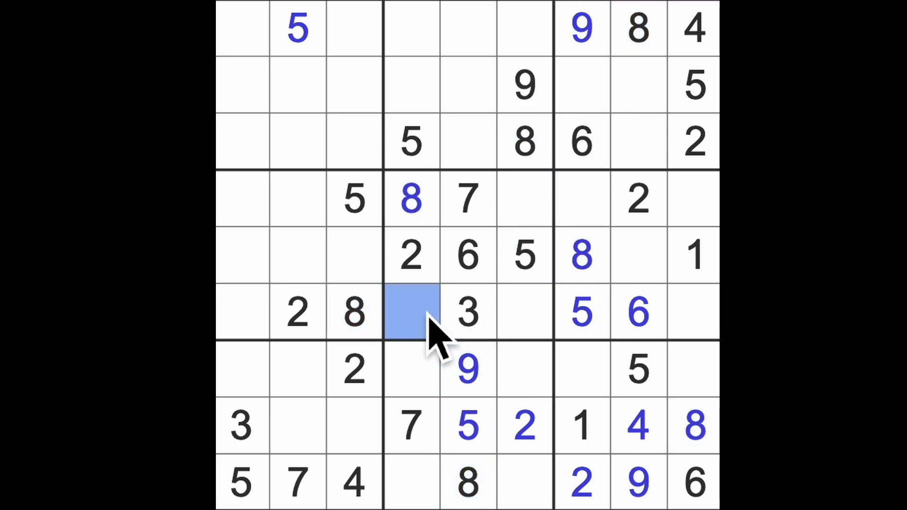
text(9)
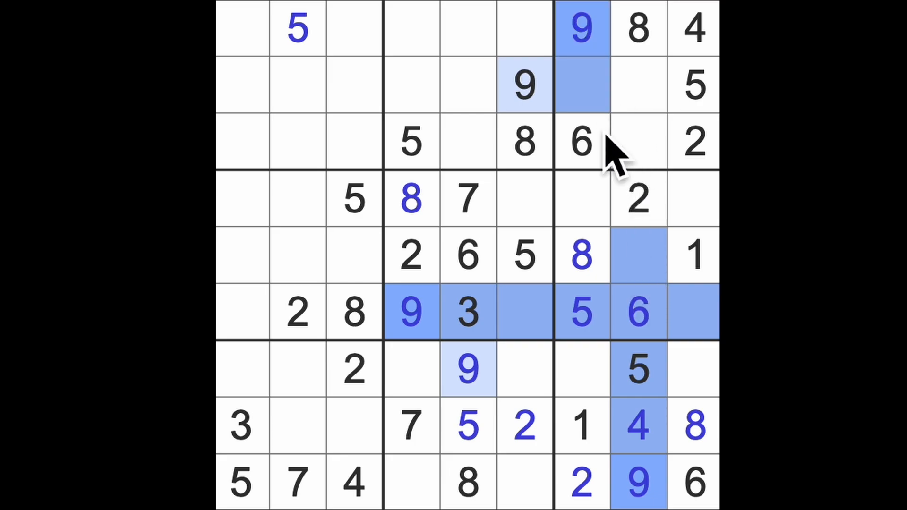
Step: Enter 9 at row 4 column 9 and select the next right-middle box cell
click(692, 198)
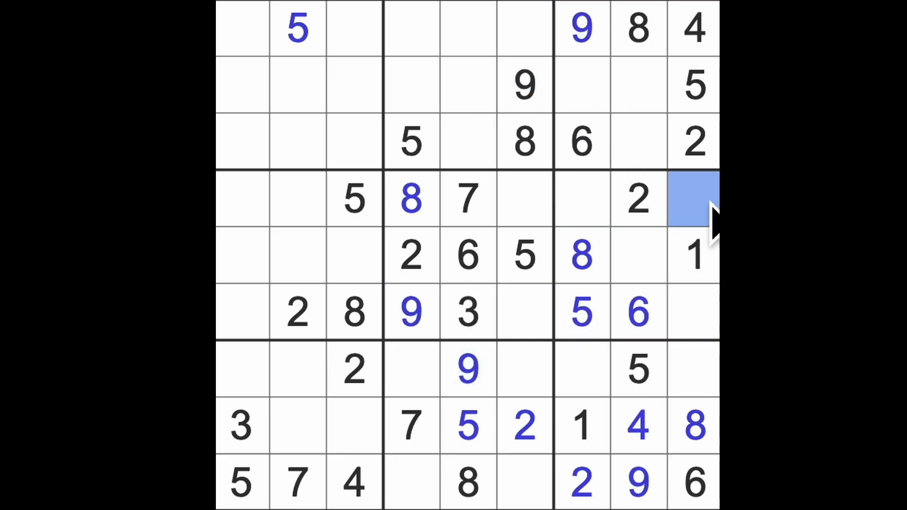
text(9)
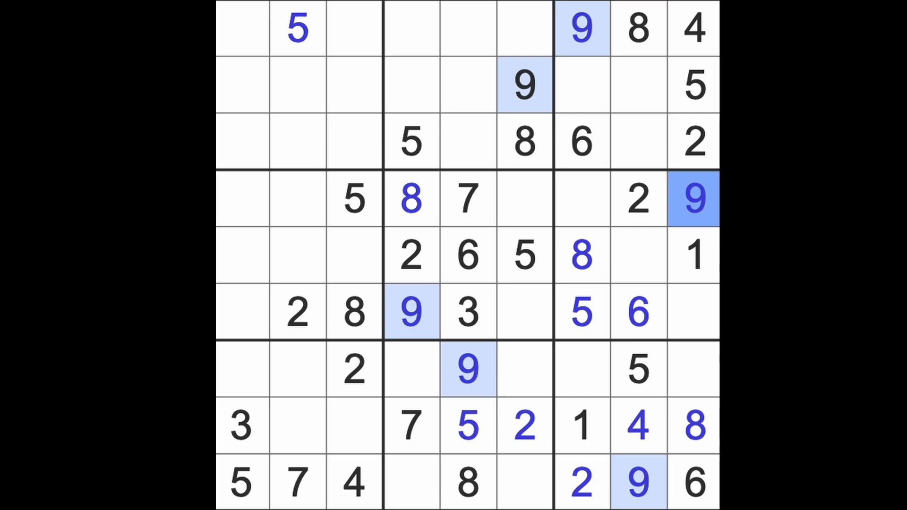
click(467, 313)
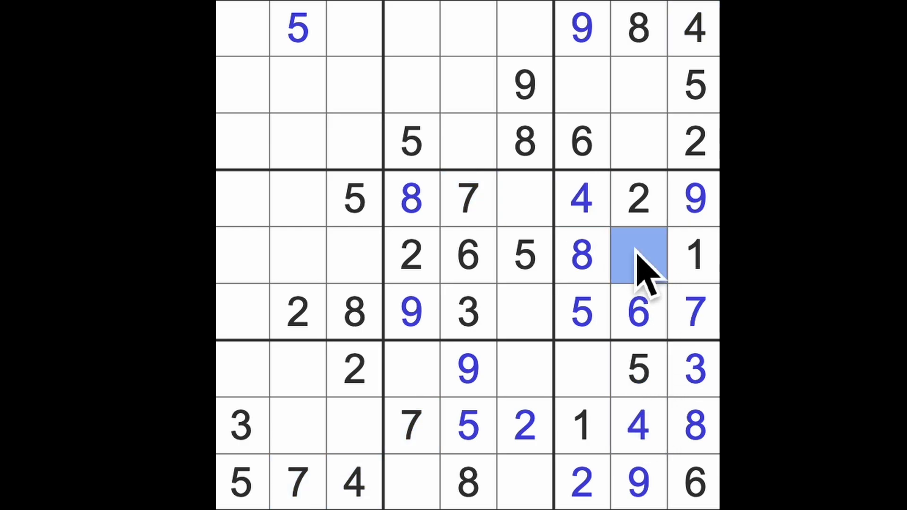
Step: Enter 3 into the selected cell of the right-middle box area
text(3)
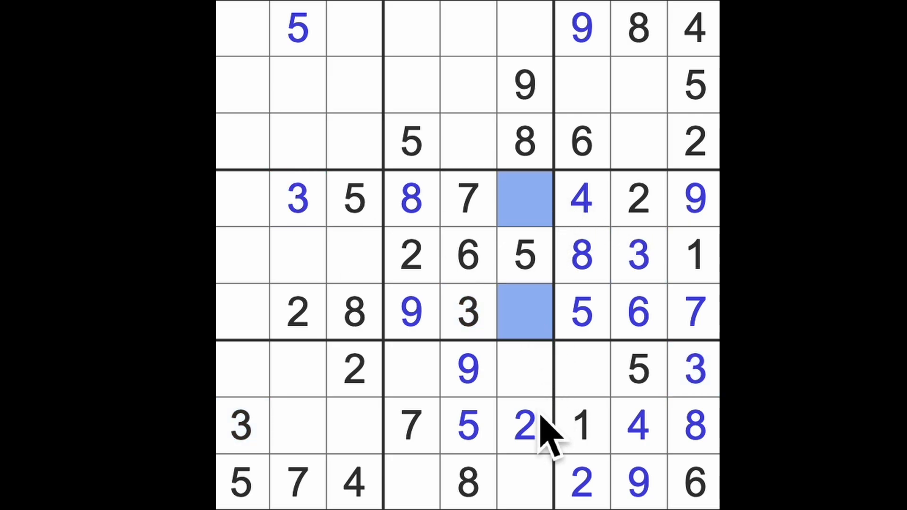
Step: Complete the bottom row with 1 at column 4 and 3 at column 6
click(411, 483)
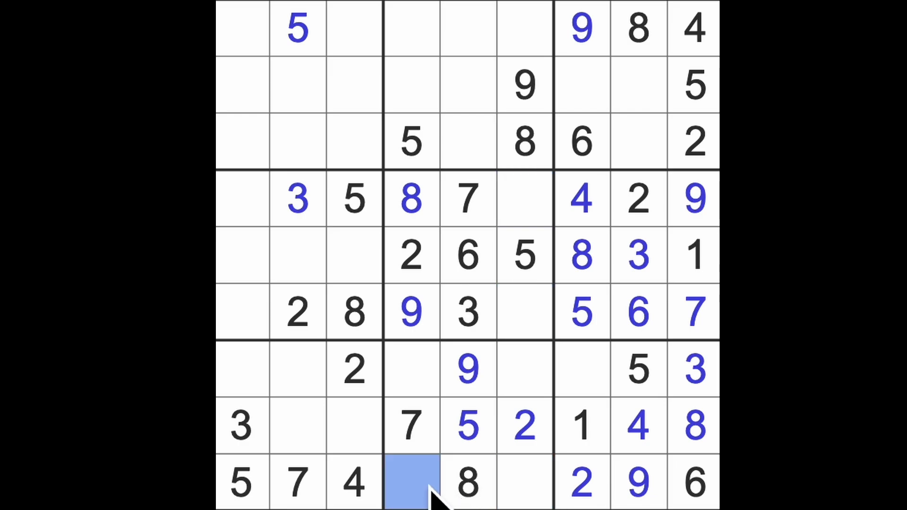
text(1)
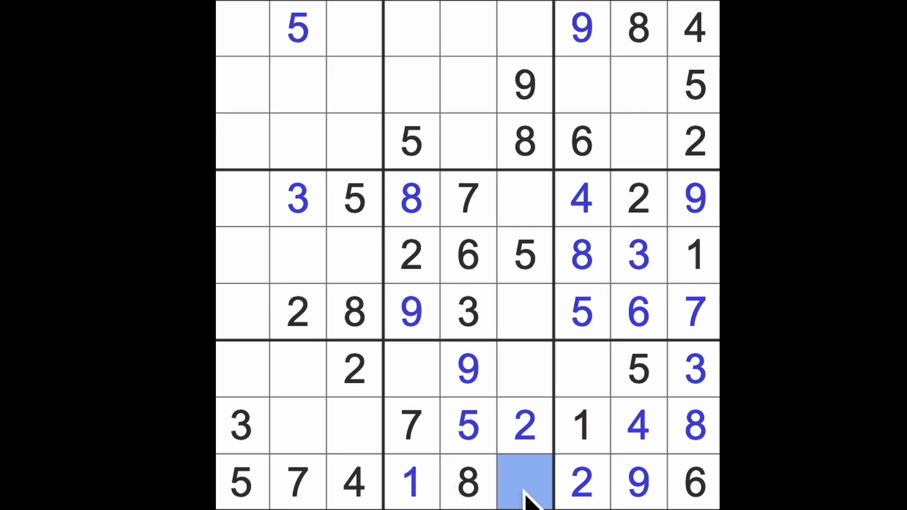
text(3)
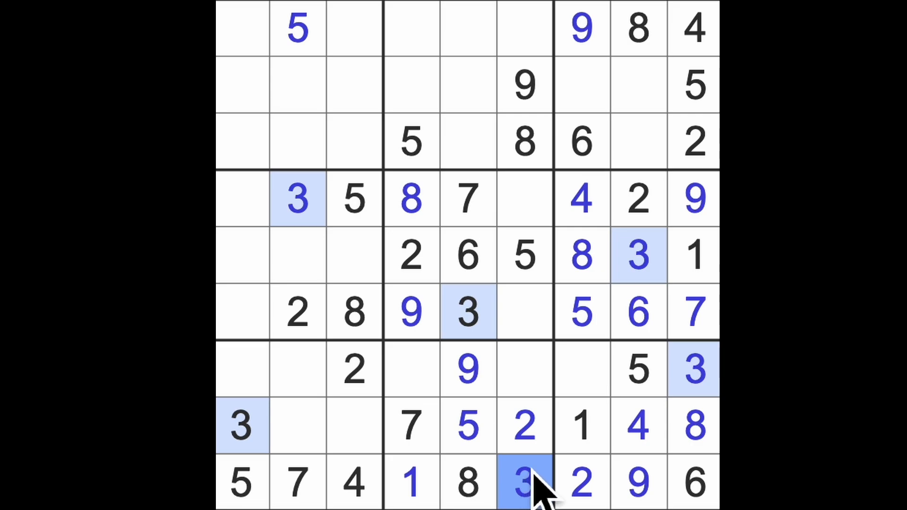
mouse_move(593, 382)
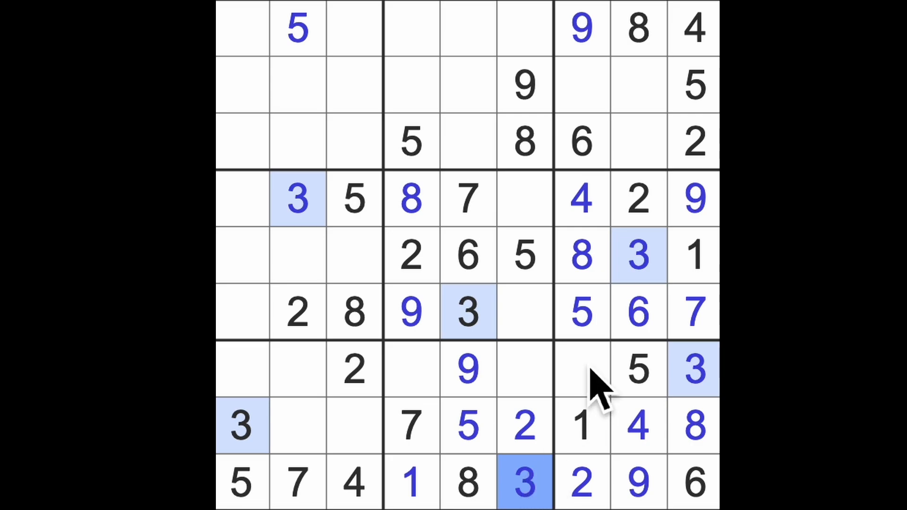
Step: Enter 3 at row 2 column 7, row 1 column 4 and row 3 column 3
click(581, 84)
text(3)
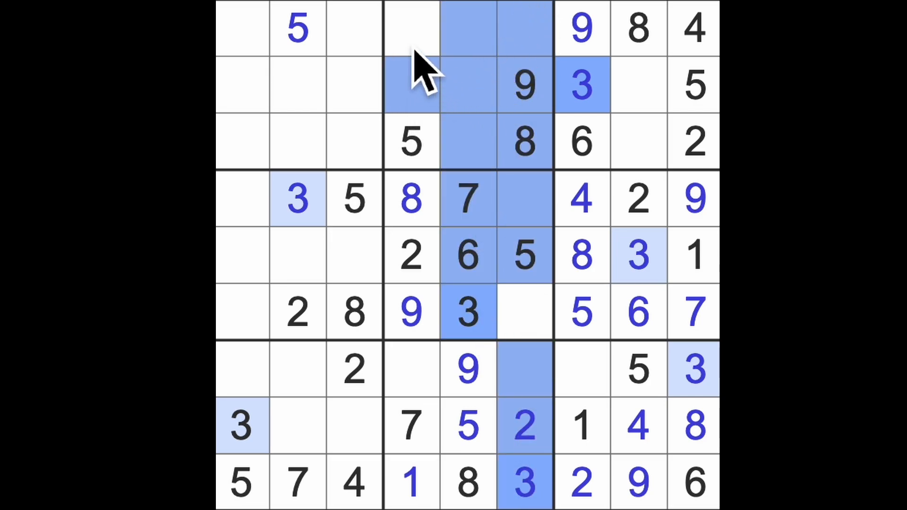
click(411, 30)
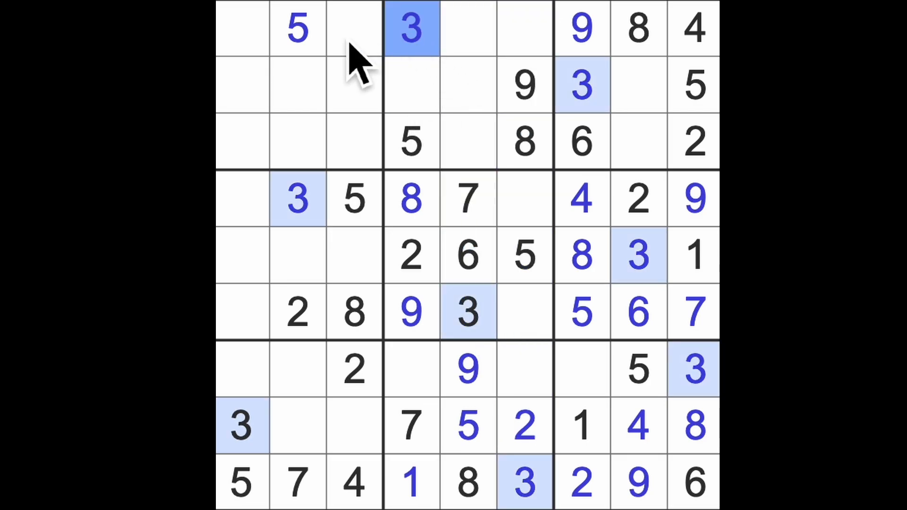
click(297, 142)
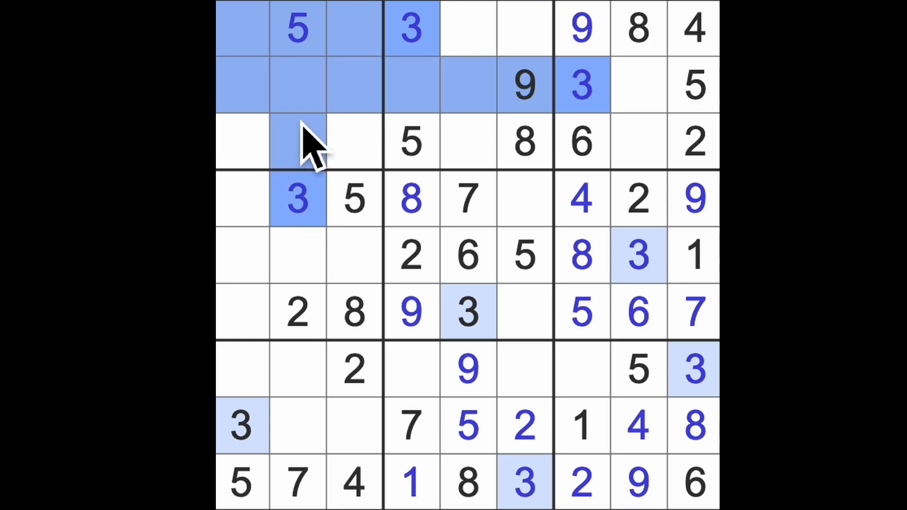
click(353, 142)
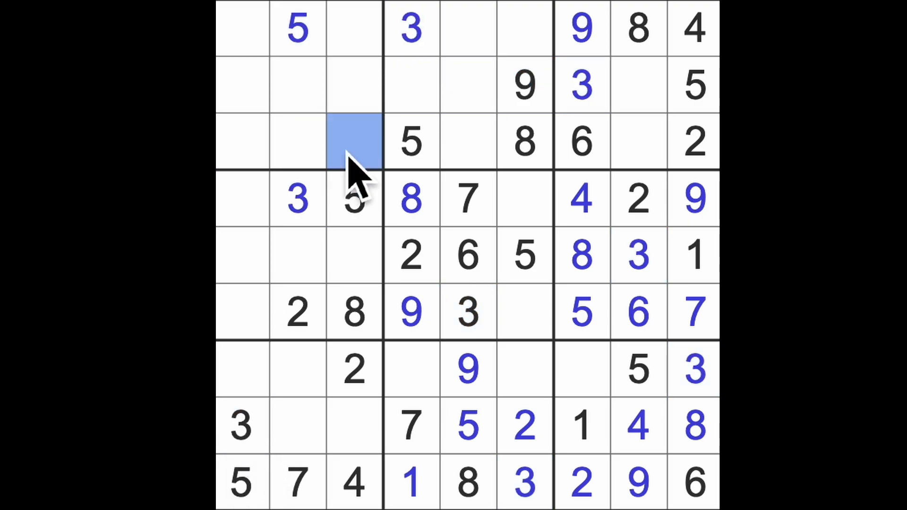
text(3)
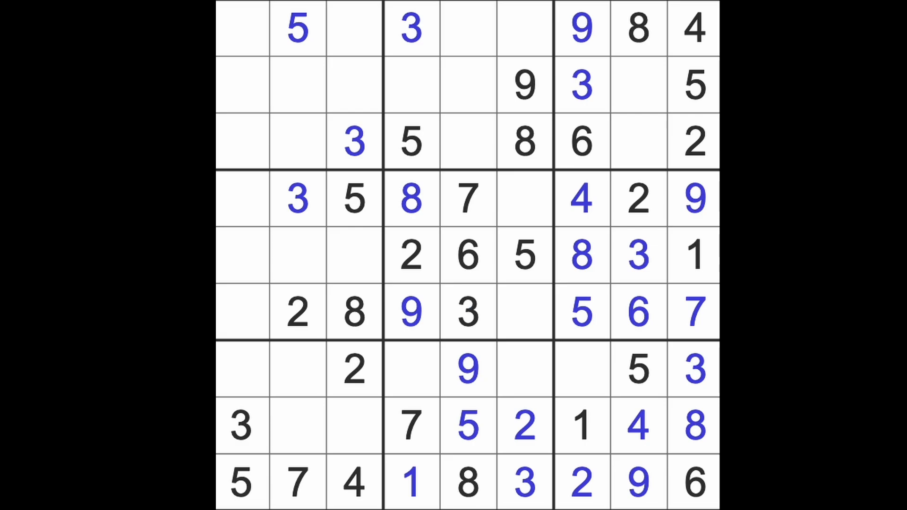
Step: Enter 8 in row 7 column 1 and 8 in row 2 column 2 after checking placed 1s
click(582, 426)
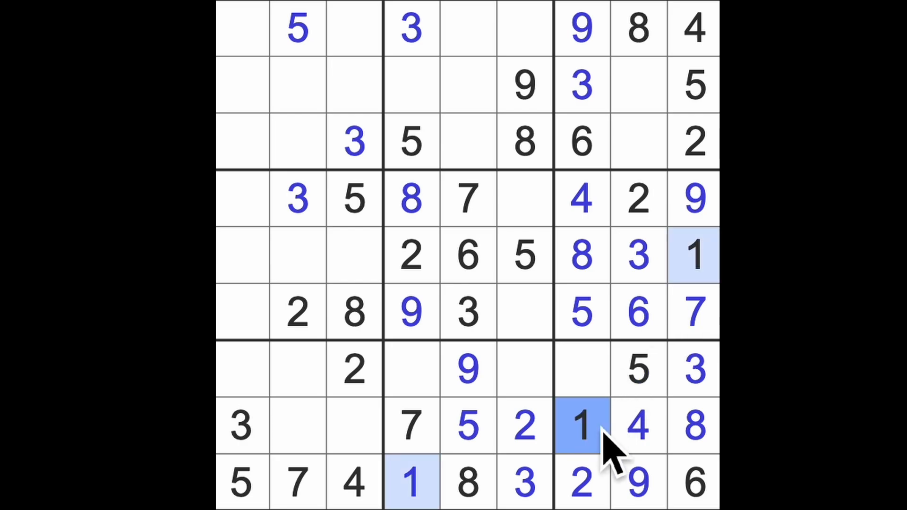
mouse_move(689, 324)
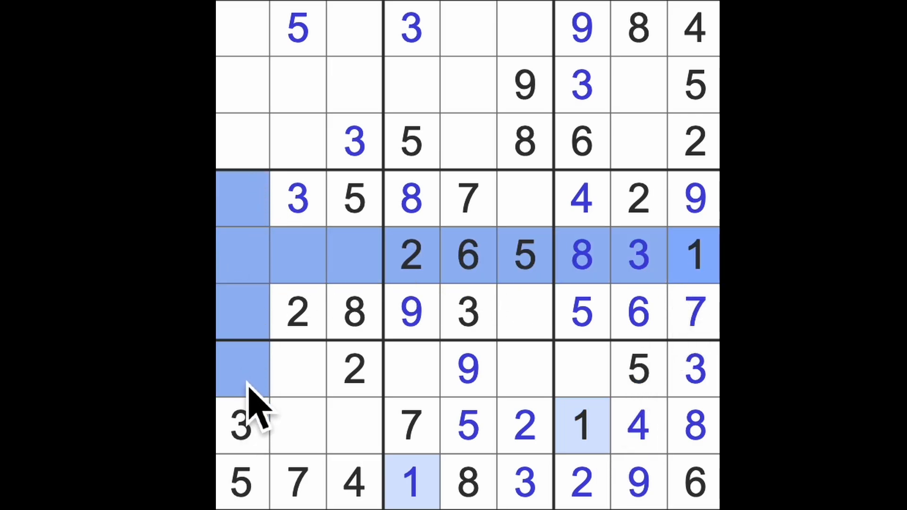
click(297, 425)
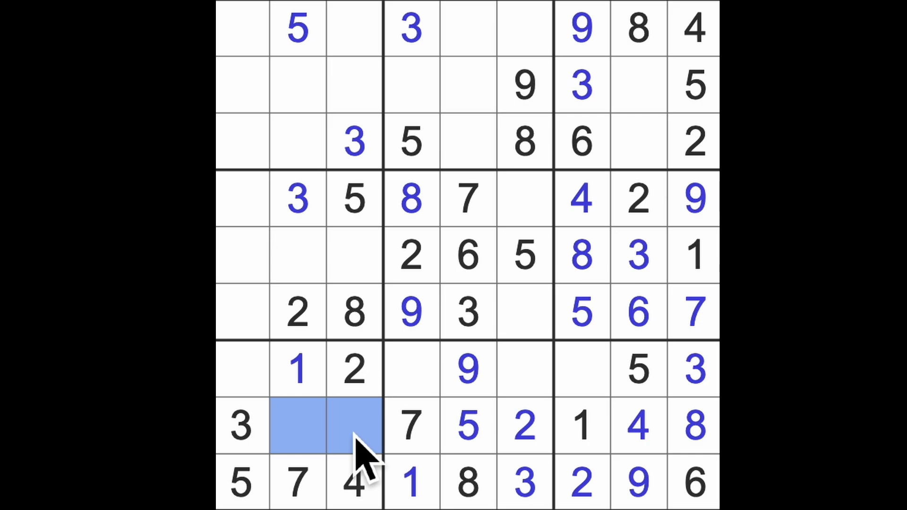
mouse_move(260, 411)
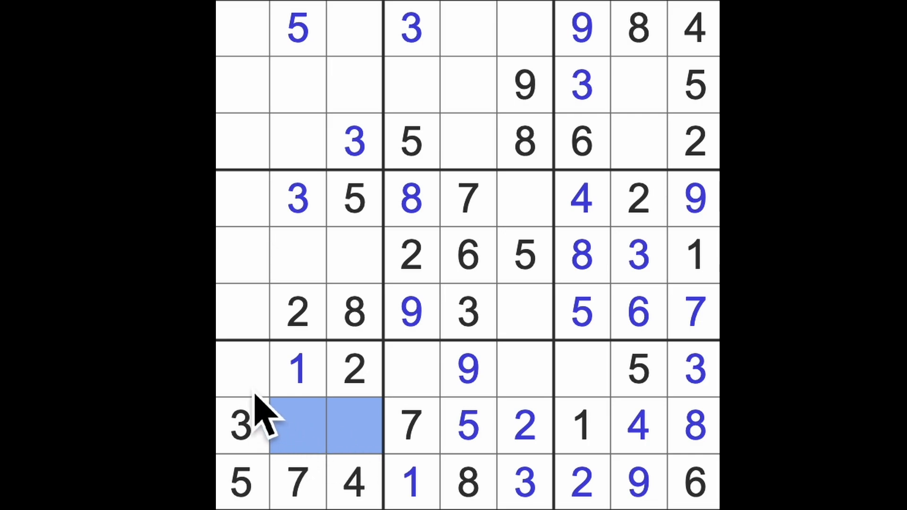
text(8)
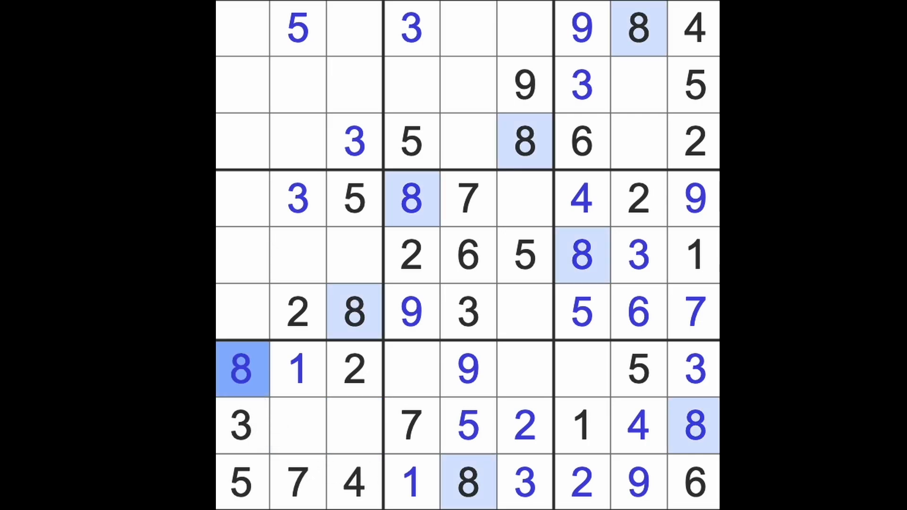
click(241, 30)
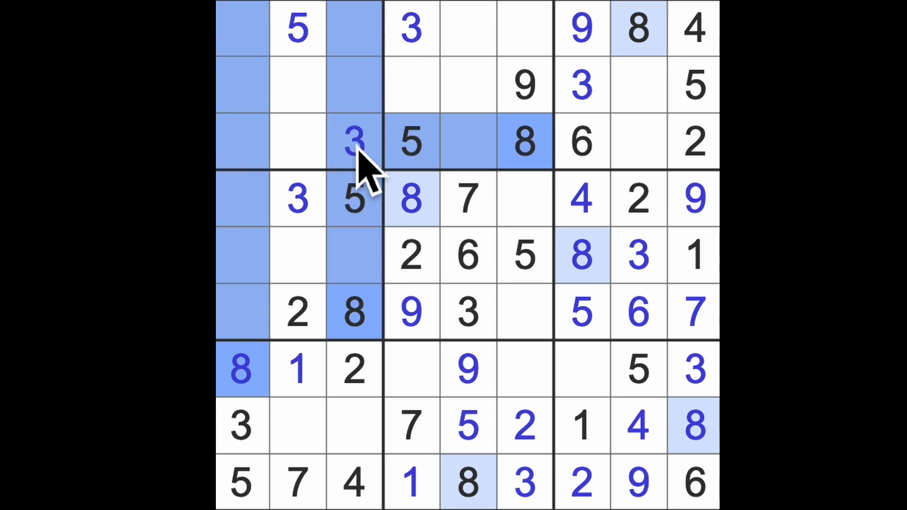
click(296, 85)
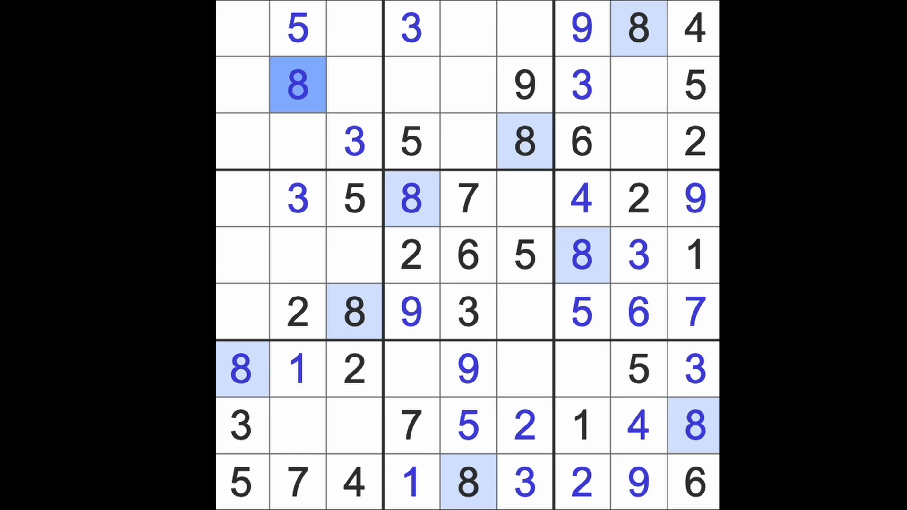
click(468, 199)
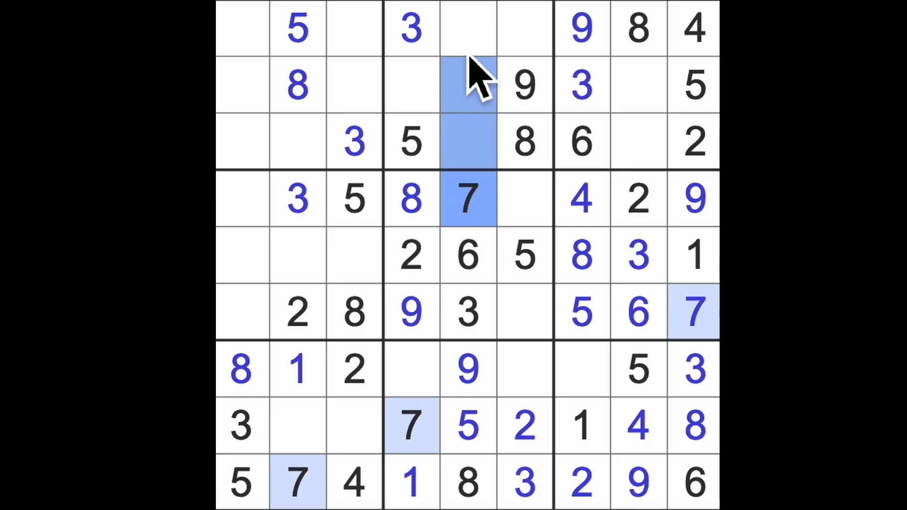
Step: Enter 7 at row 1 column 6, 6 at row 2 column 4, and 4 and 6 in row 7
click(469, 28)
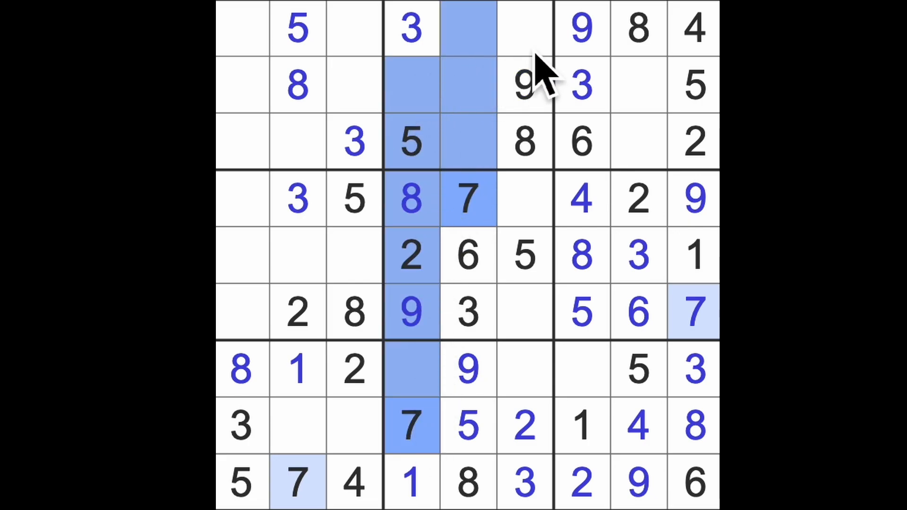
click(523, 29)
text(7)
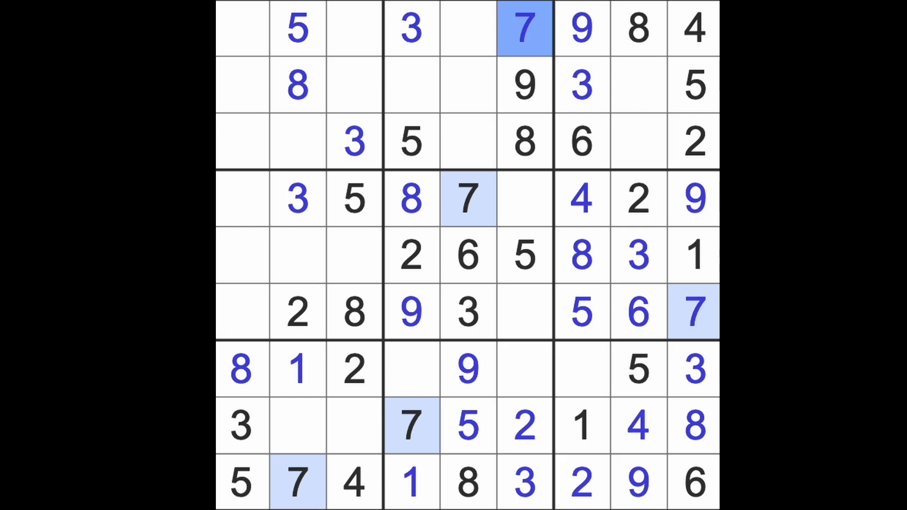
mouse_move(547, 237)
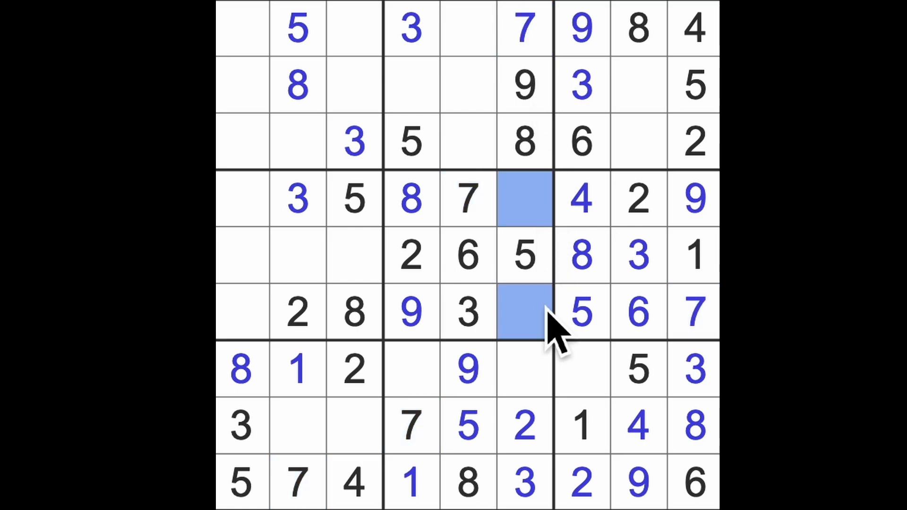
click(524, 369)
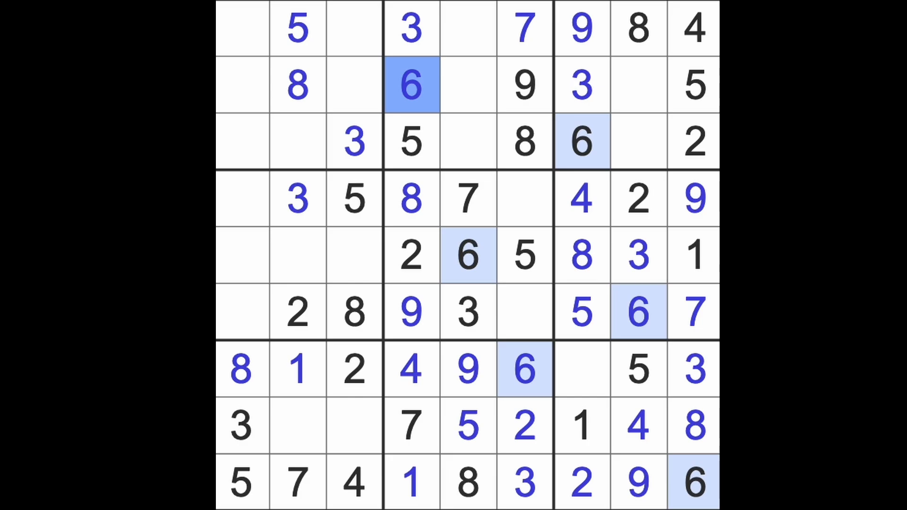
mouse_move(437, 208)
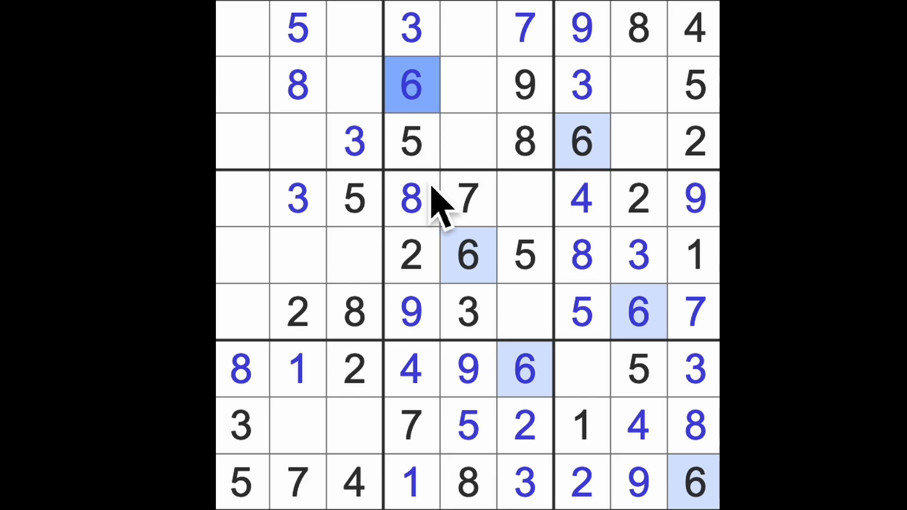
Step: Enter 1 at row 4 column 6, 4 at row 6 column 6, and 7 at row 7 column 7
click(411, 256)
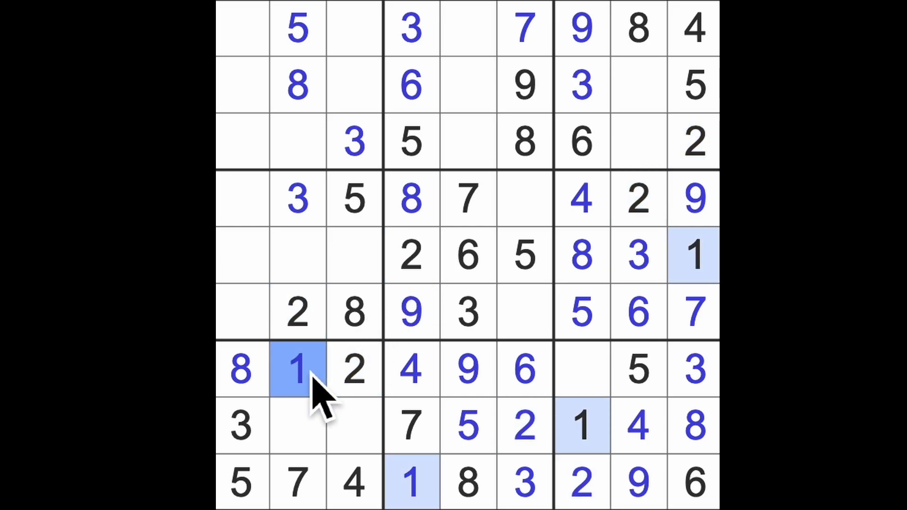
mouse_move(352, 379)
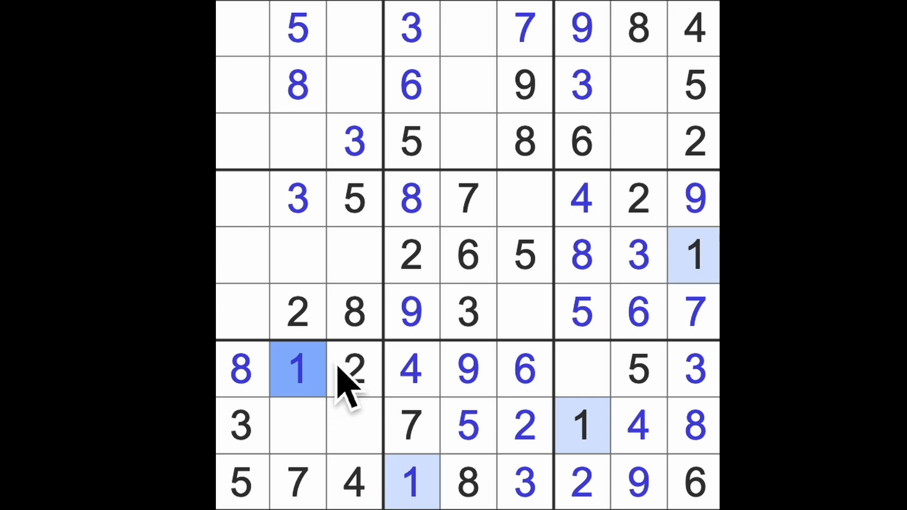
click(581, 200)
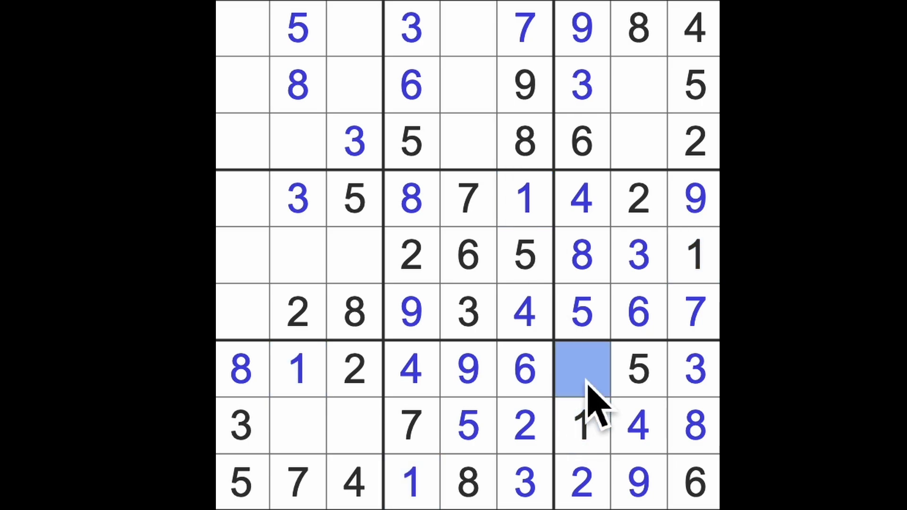
mouse_move(491, 406)
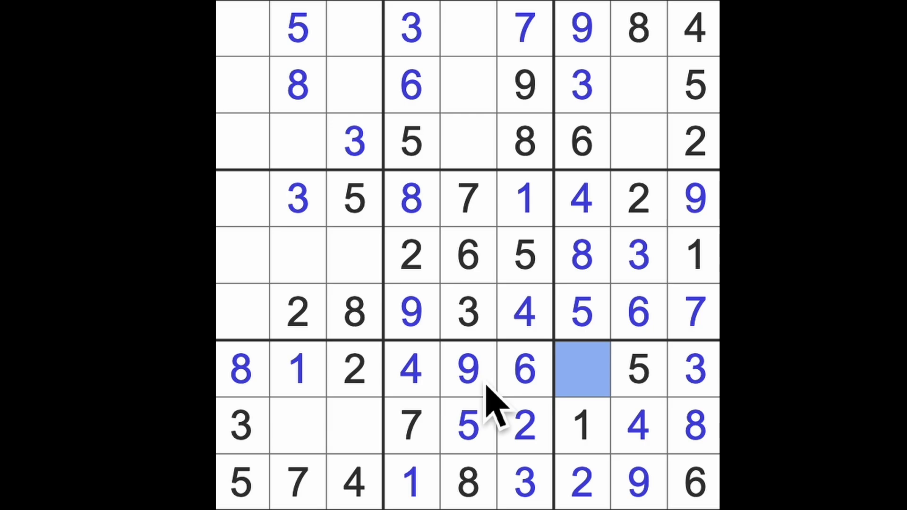
click(581, 370)
text(7)
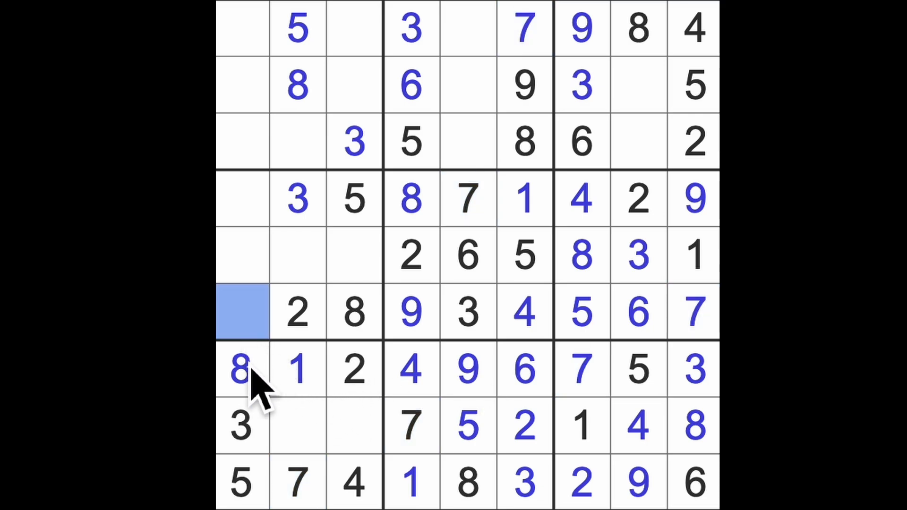
Step: Enter 1 and 6 in column 1, 6 at row 1 column 3, and 6, 9 finishing row 8
text(1)
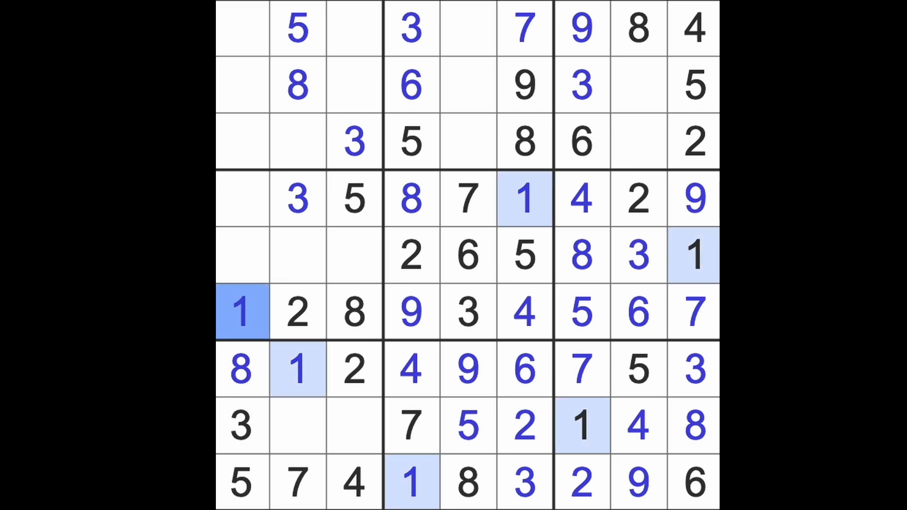
mouse_move(254, 379)
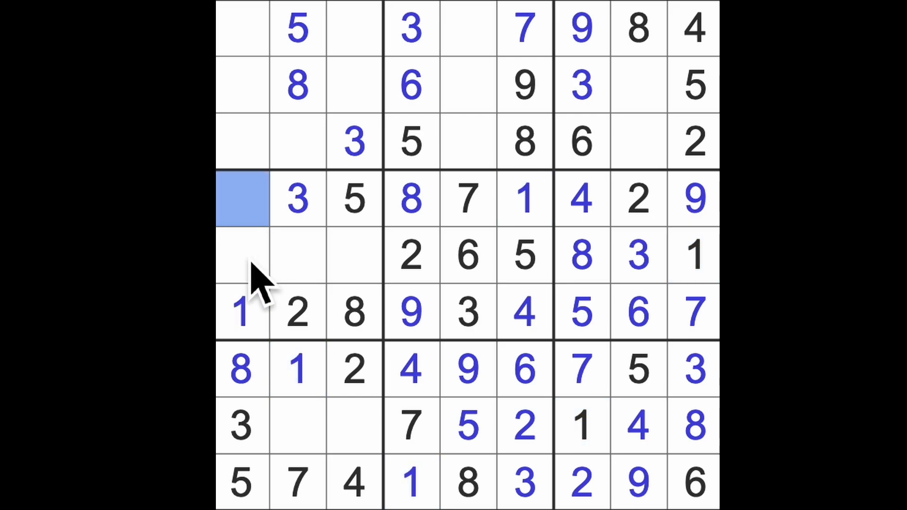
mouse_move(264, 294)
text(6)
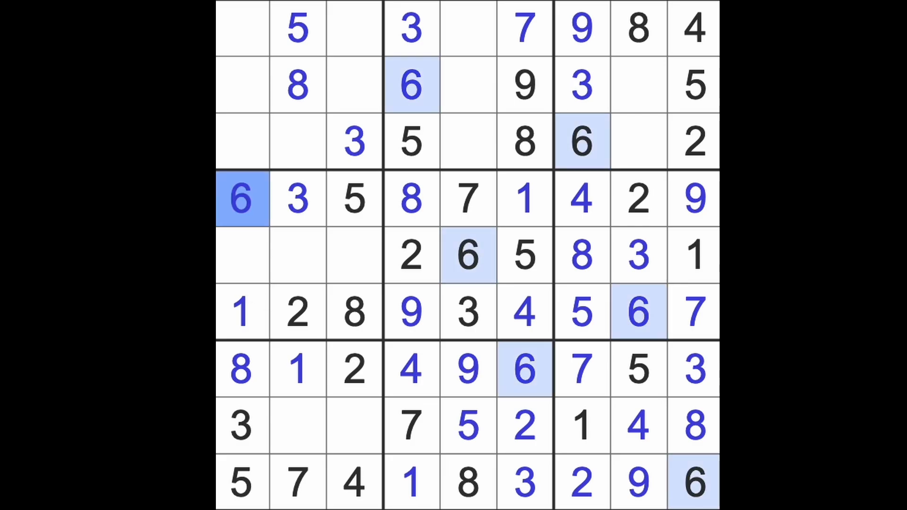
click(411, 85)
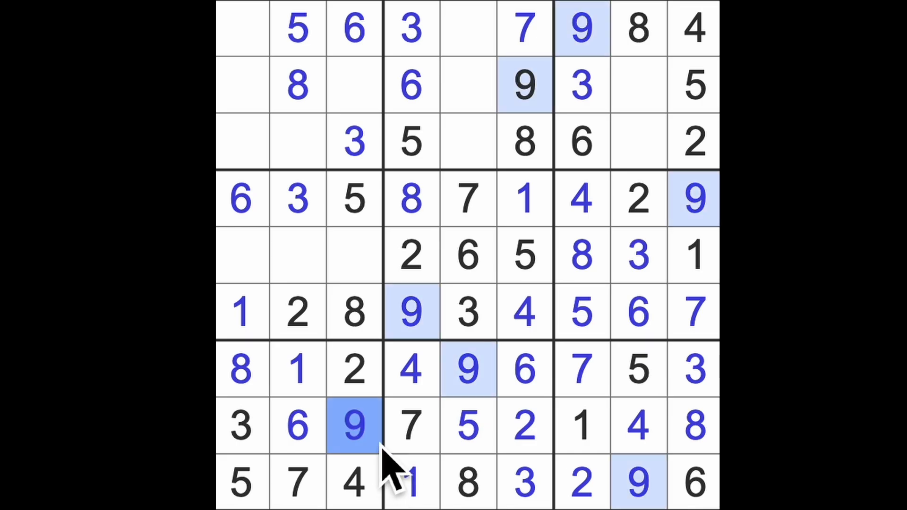
mouse_move(399, 463)
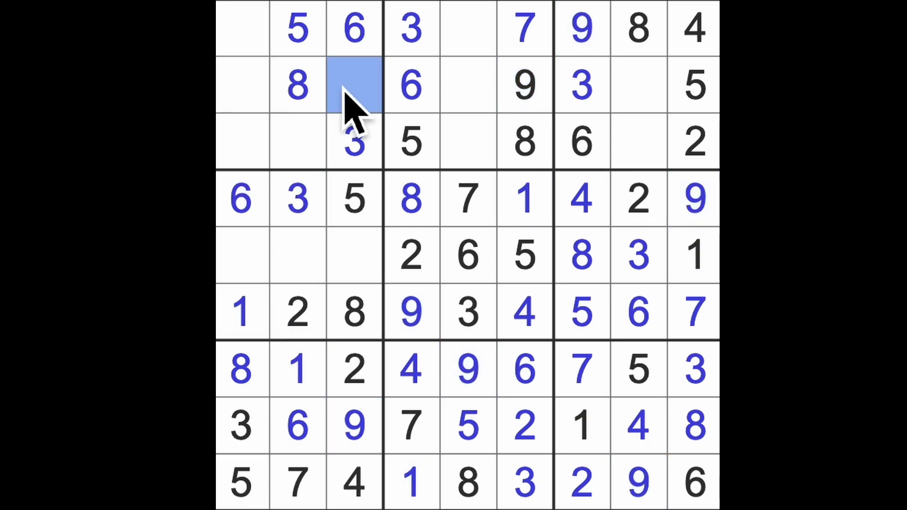
Step: Enter 1 at row 2 column 3, 7 at row 2 column 8, 1 and 7 in row 3, 7 in row 5
text(1)
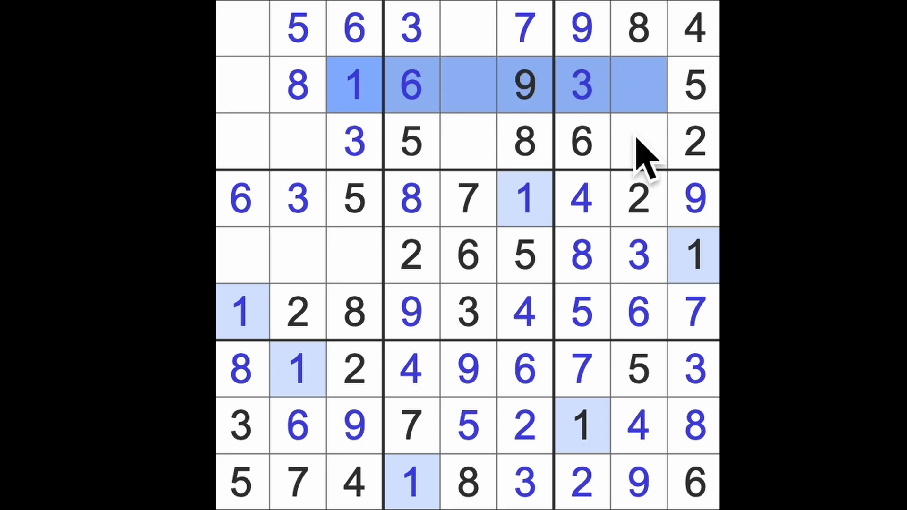
click(639, 85)
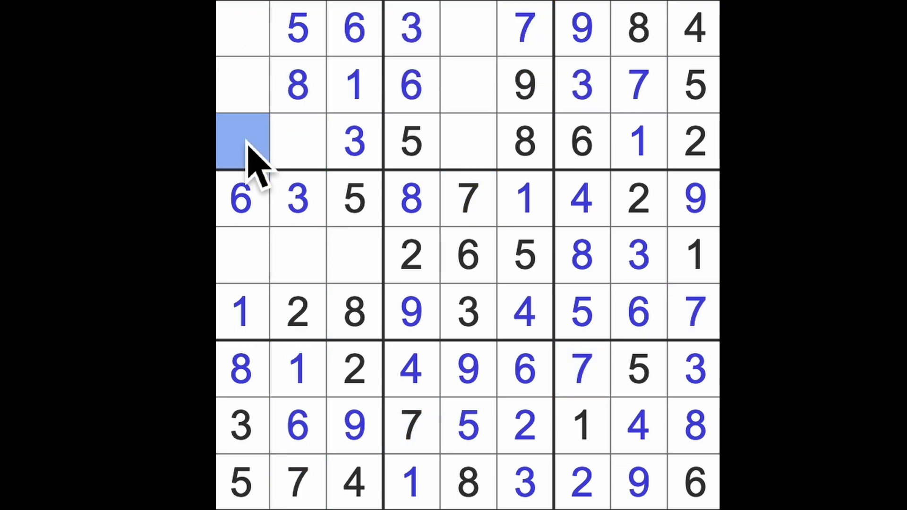
text(7)
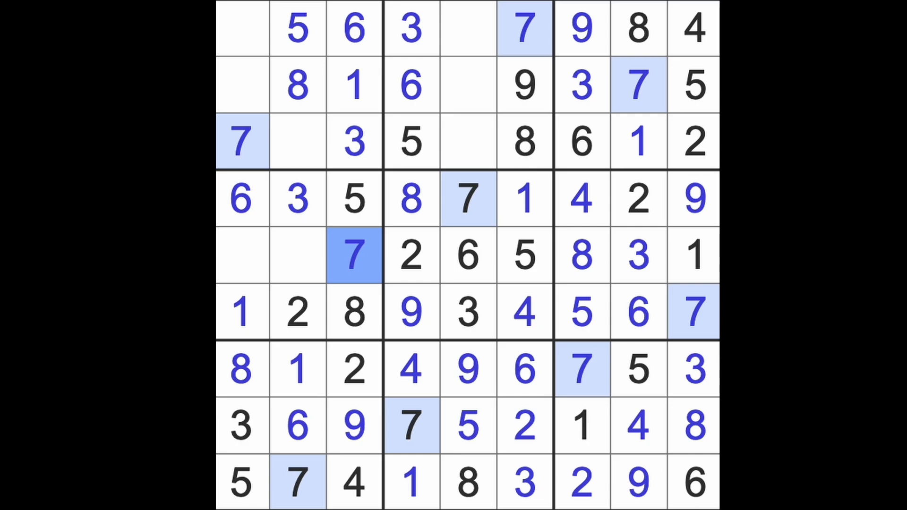
mouse_move(371, 283)
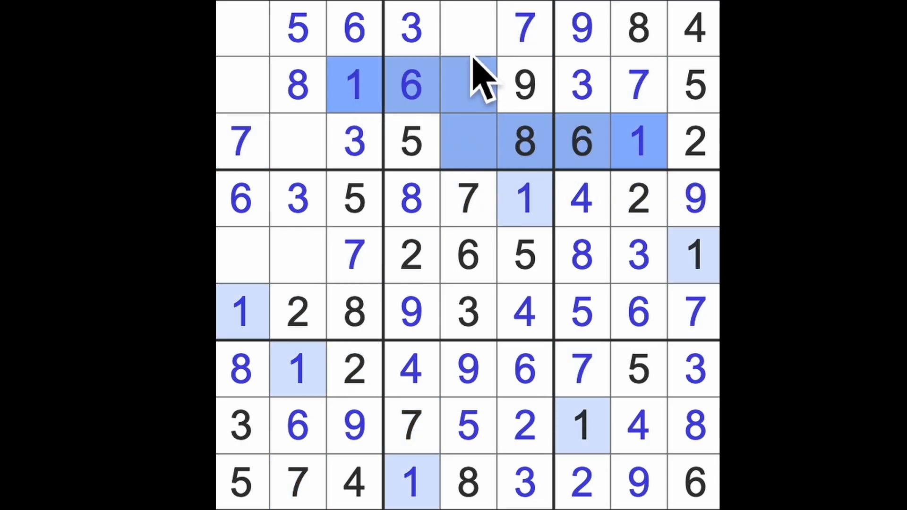
Step: Enter the final 2s, 1, 4s and 9s so the grid completes and turns green
click(468, 28)
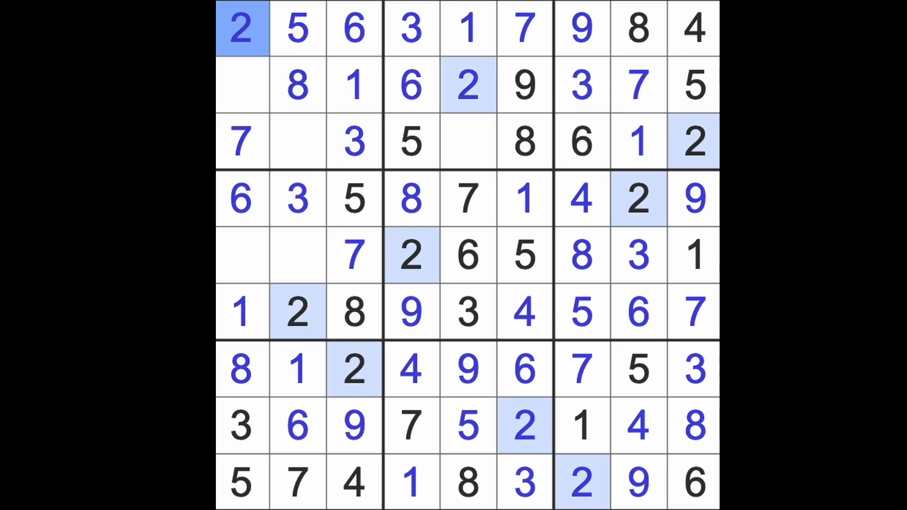
mouse_move(289, 104)
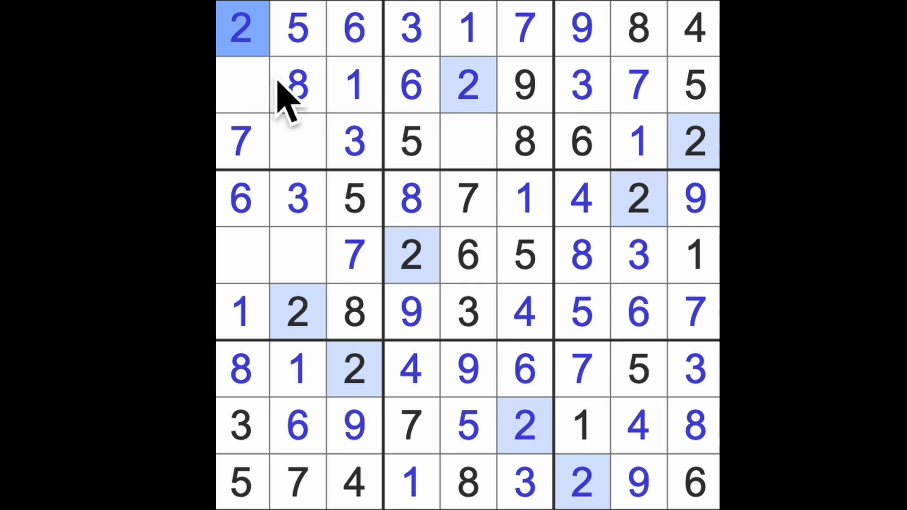
mouse_move(365, 306)
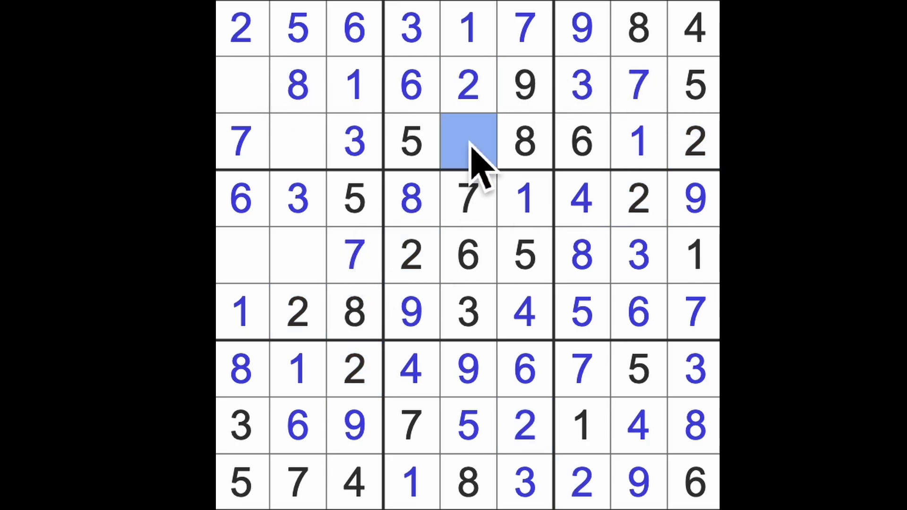
text(4)
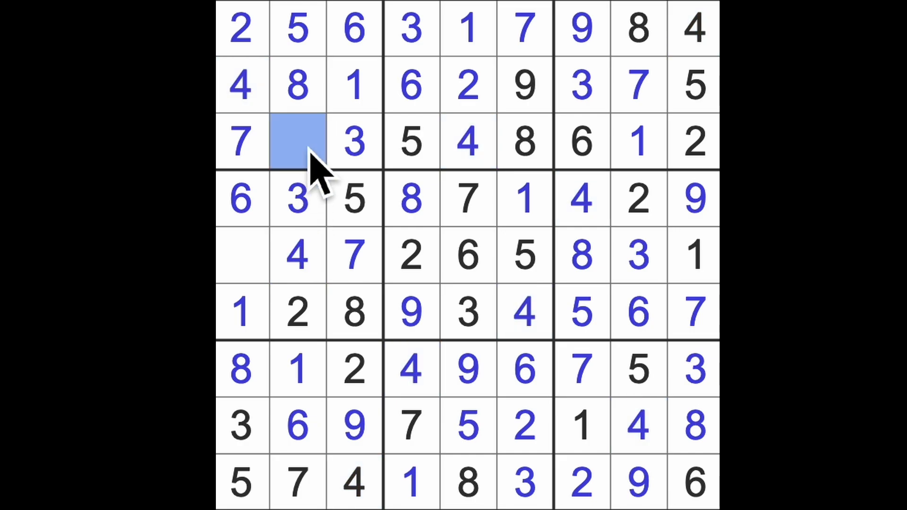
text(9)
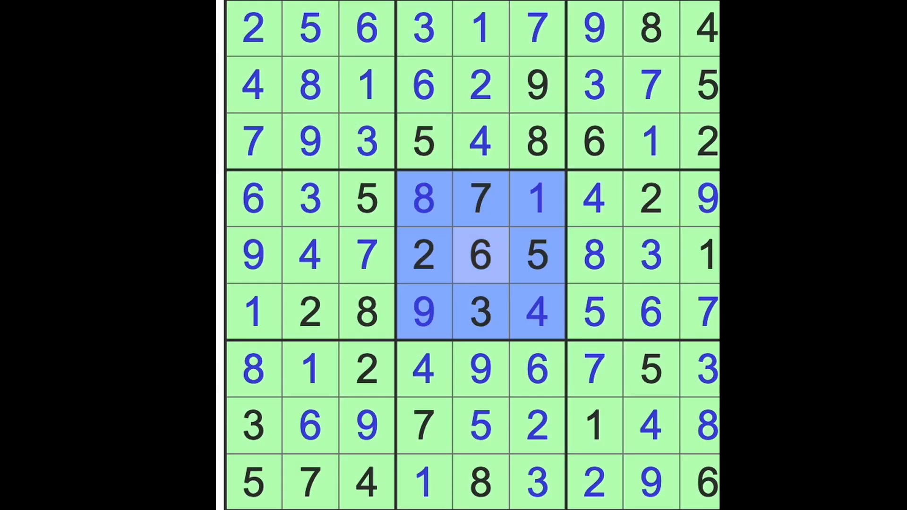